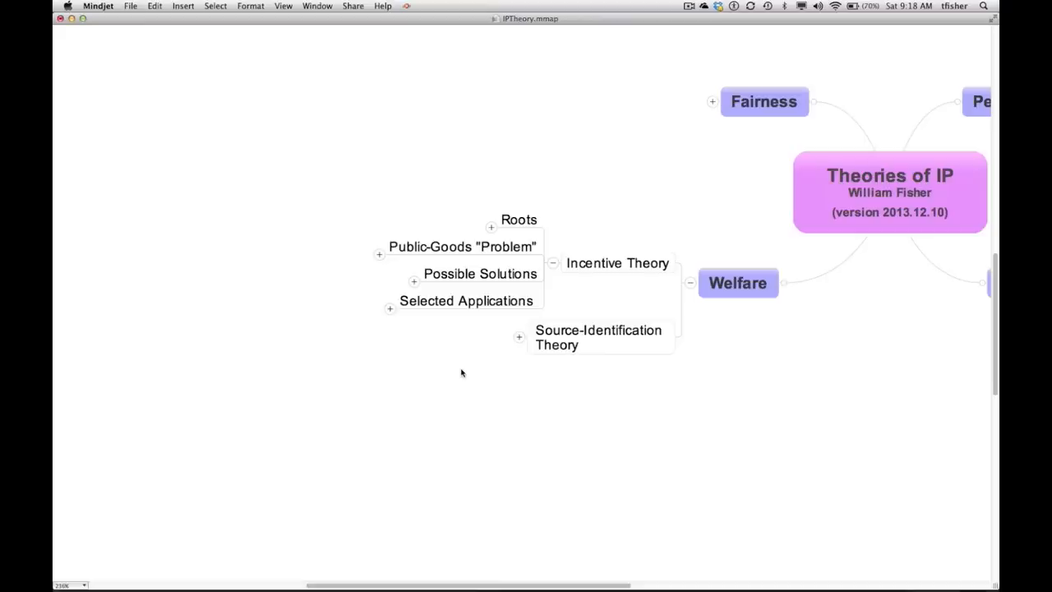
pyautogui.moveTo(456, 356)
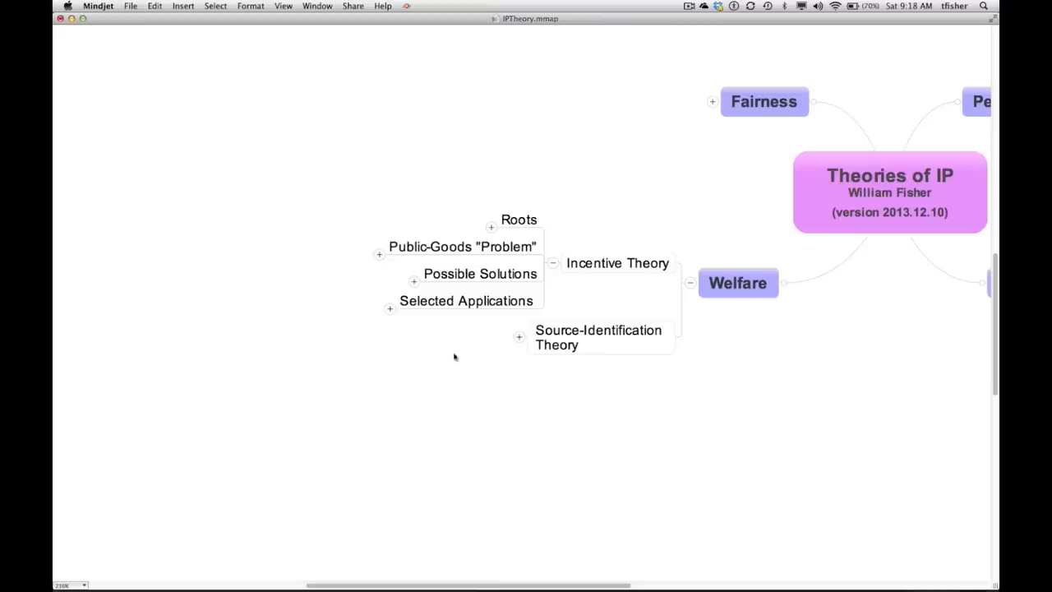
# Step: Expand Selected Applications under Incentive Theory and select the IP = "Necessary Evil" topic
pyautogui.click(390, 309)
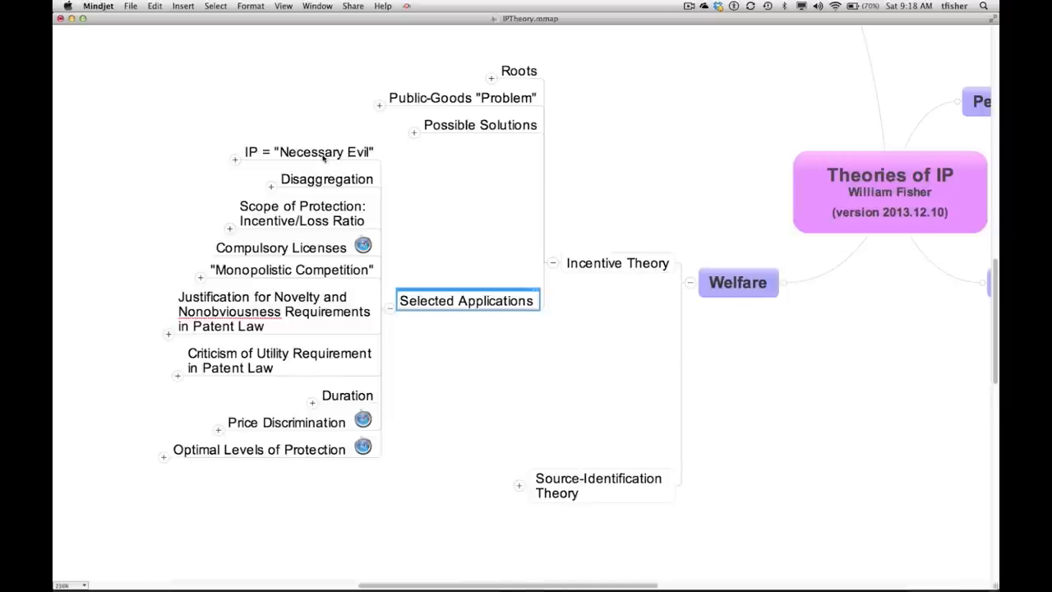
pyautogui.click(308, 151)
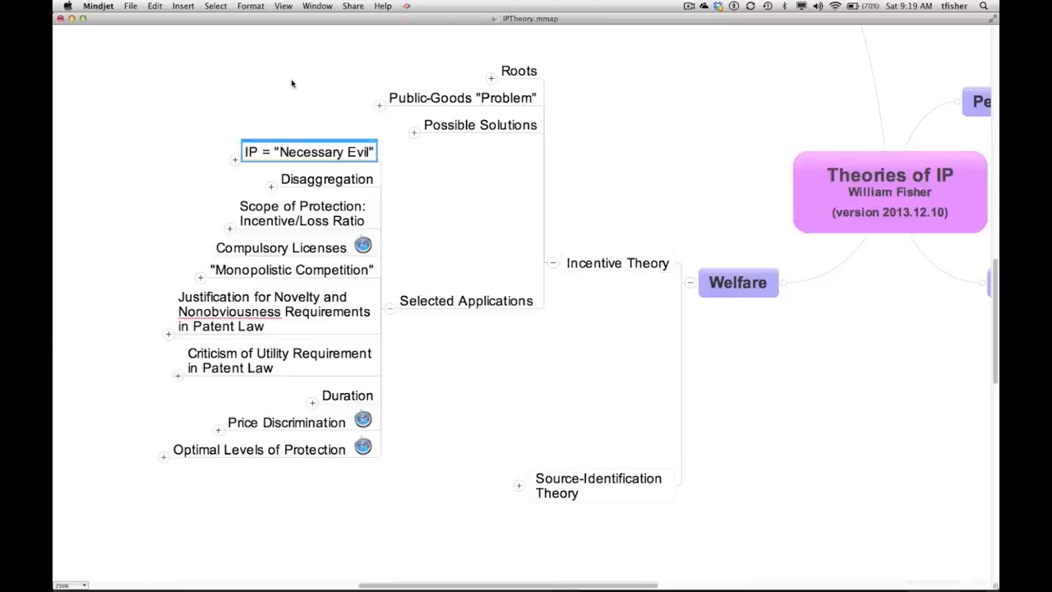
pyautogui.moveTo(437, 70)
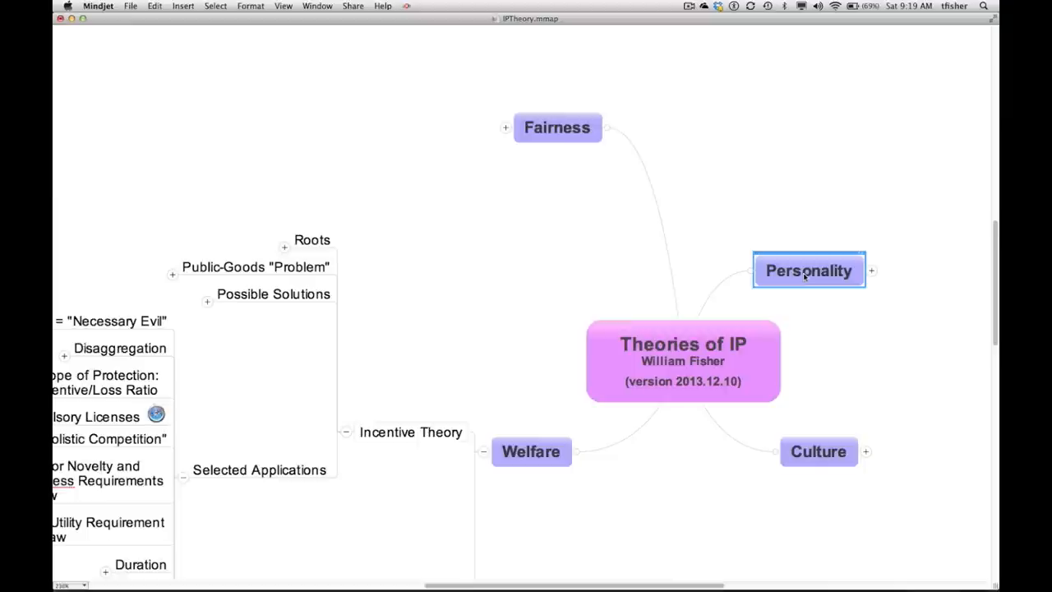
pyautogui.moveTo(549, 281)
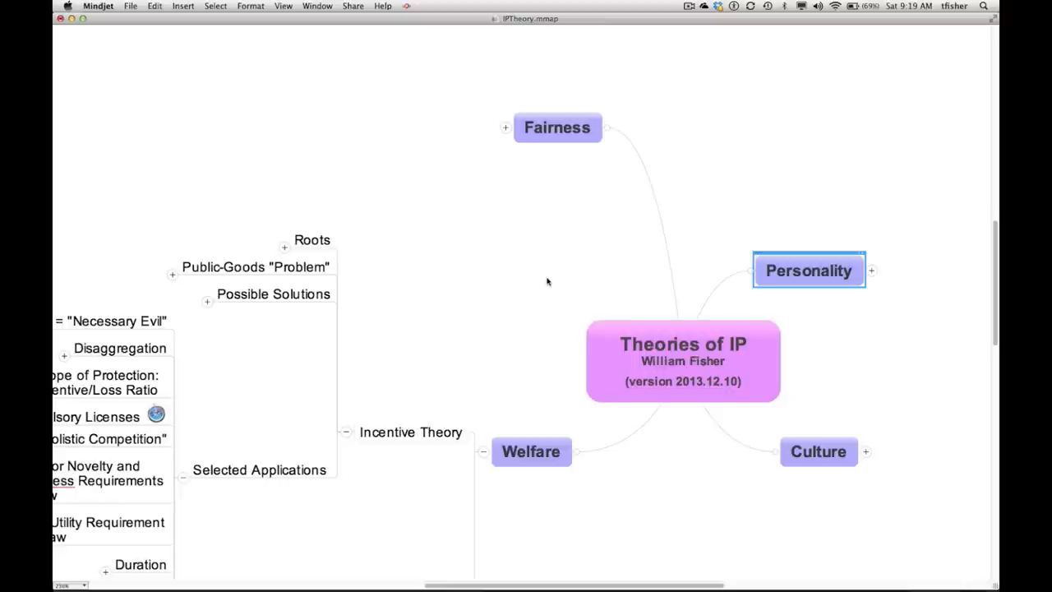
pyautogui.moveTo(373, 386)
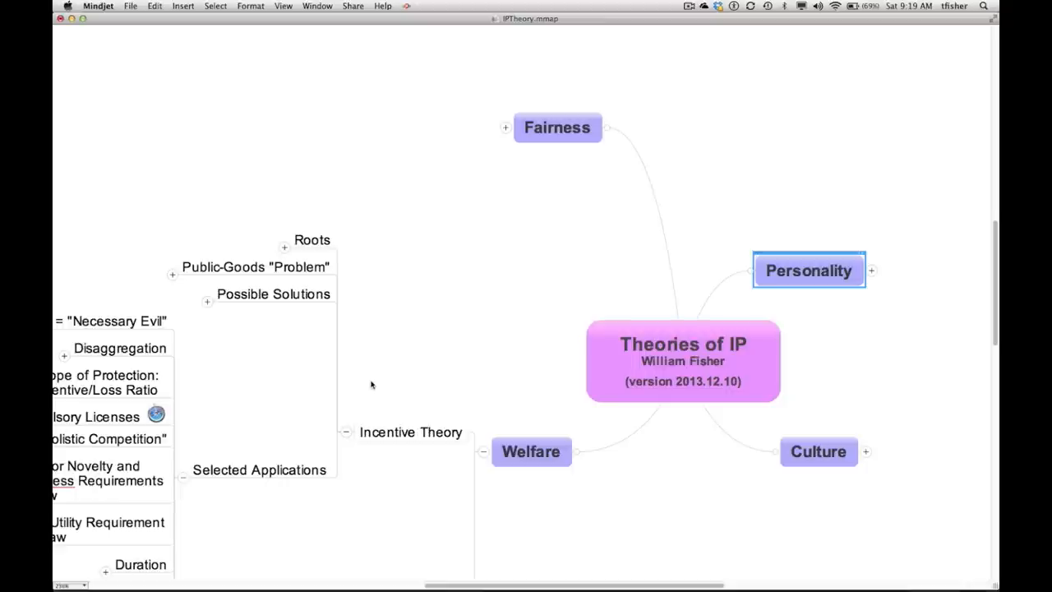
pyautogui.click(371, 382)
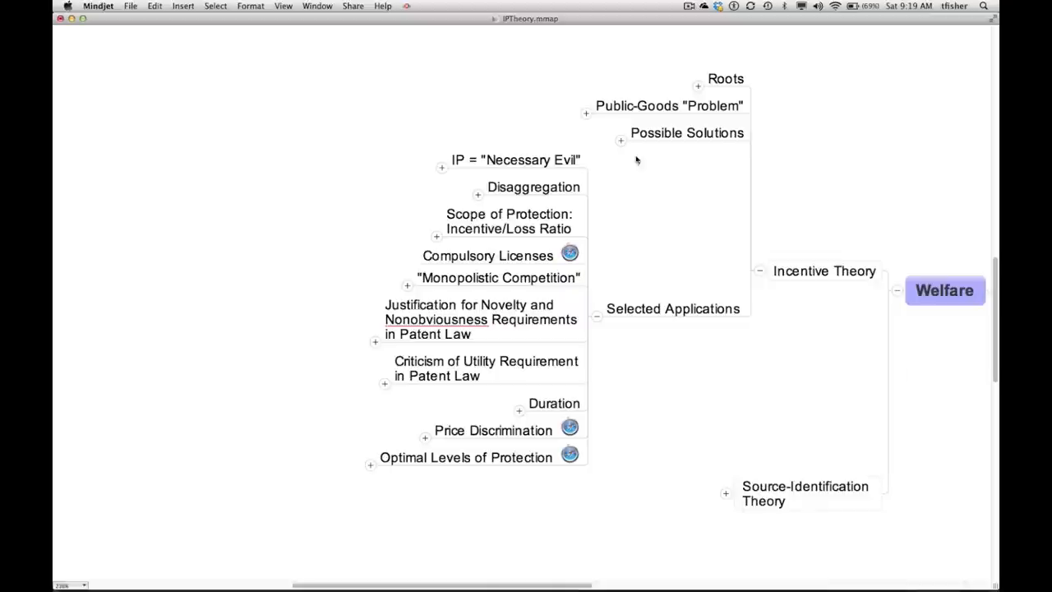
# Step: Expand IP = "Necessary Evil" and its possible examples subtopic listing six cases
pyautogui.click(516, 159)
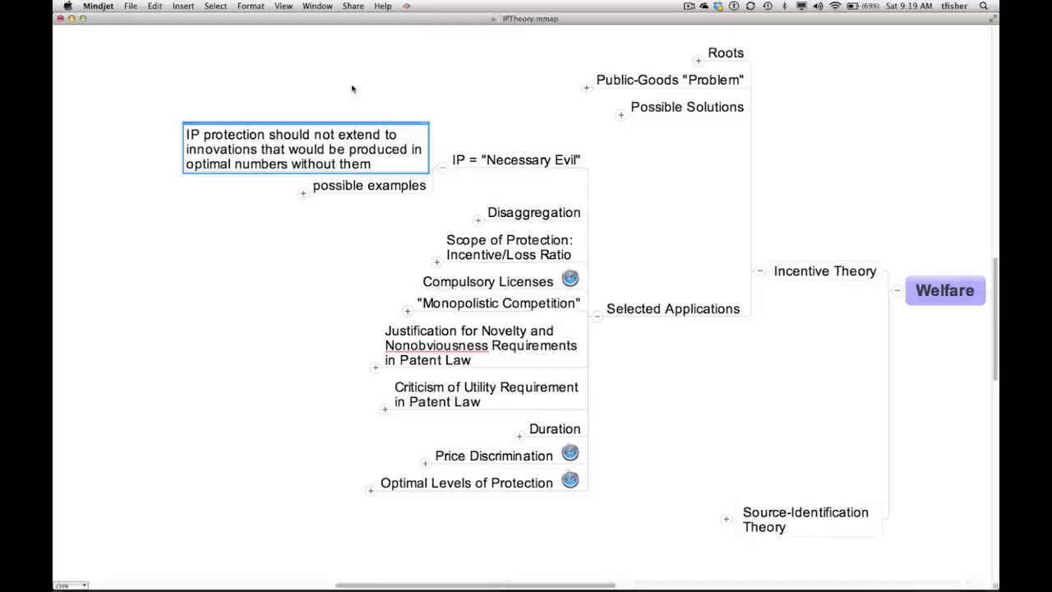
pyautogui.click(370, 185)
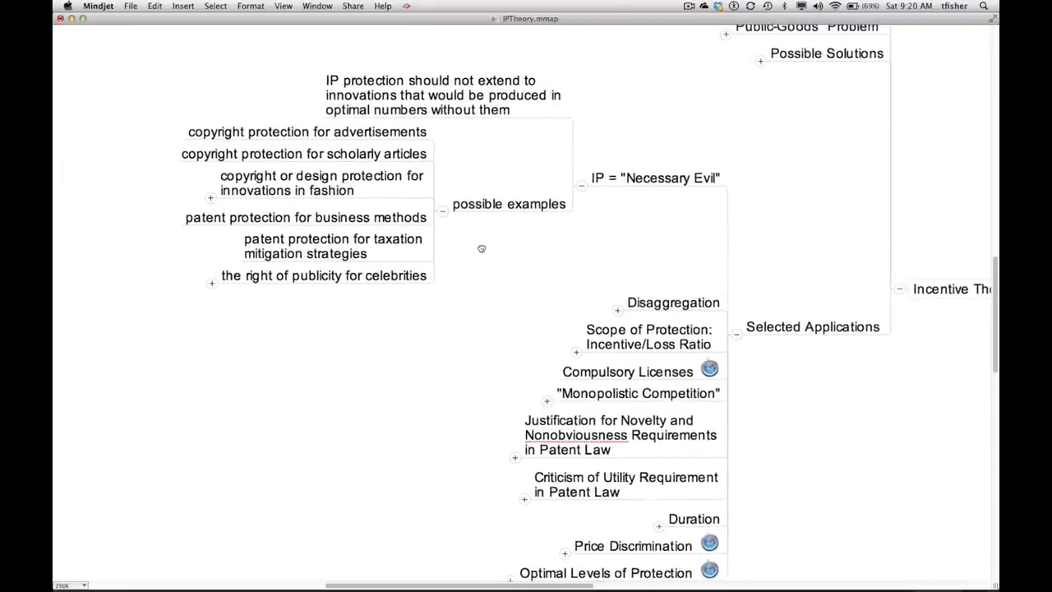
pyautogui.moveTo(482, 250)
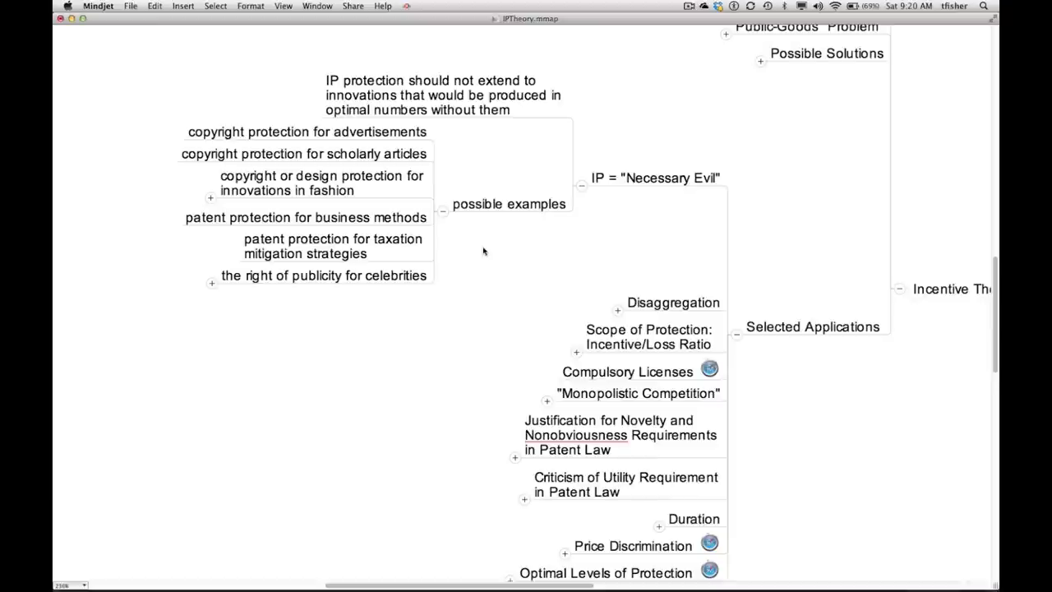
# Step: Select the advertisements copyright example and the note on limits of IP protection
pyautogui.click(306, 132)
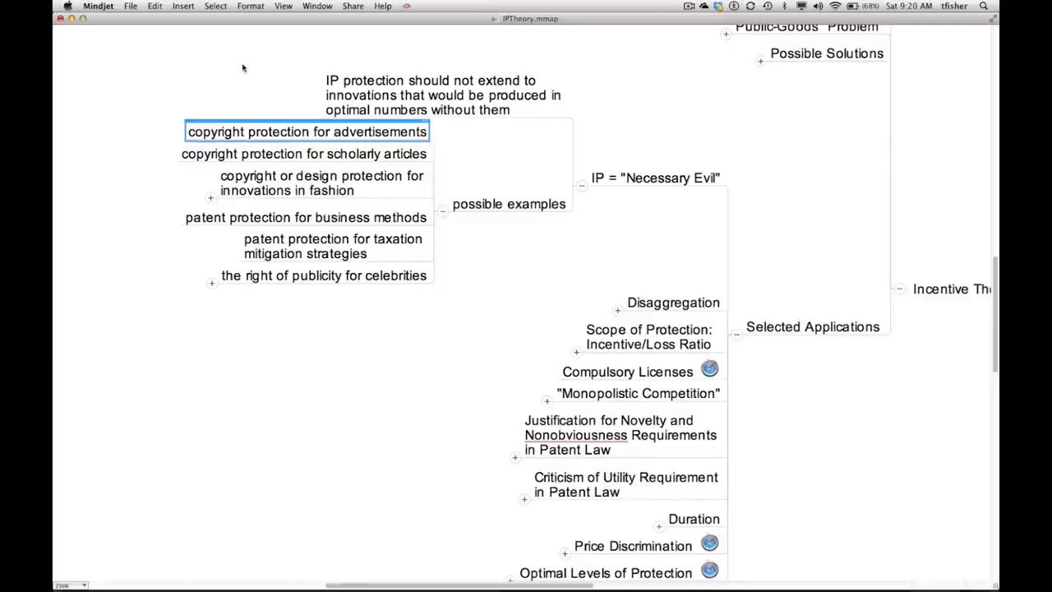
pyautogui.click(304, 154)
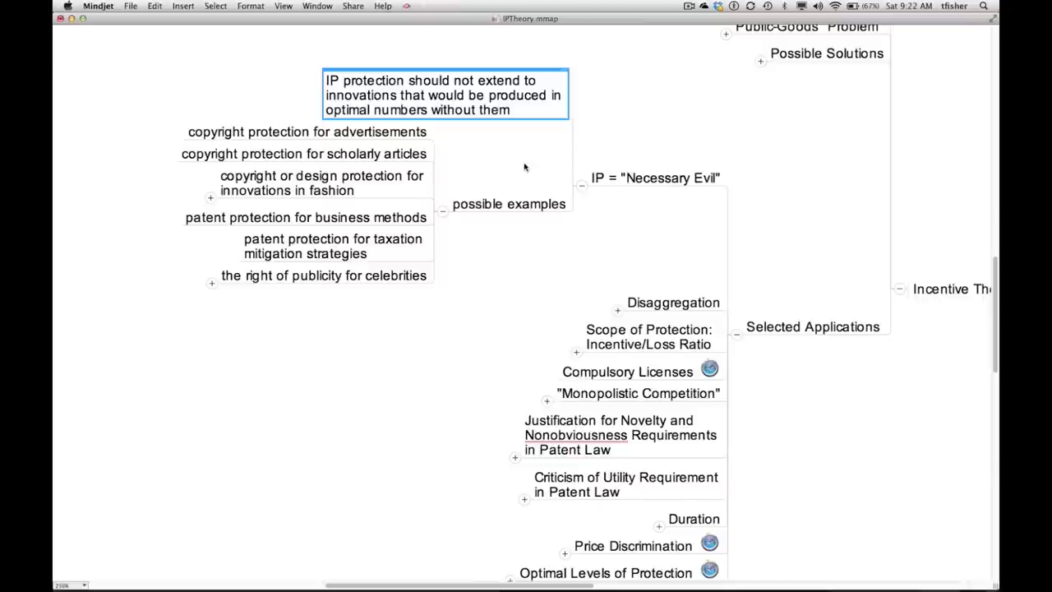
pyautogui.moveTo(482, 196)
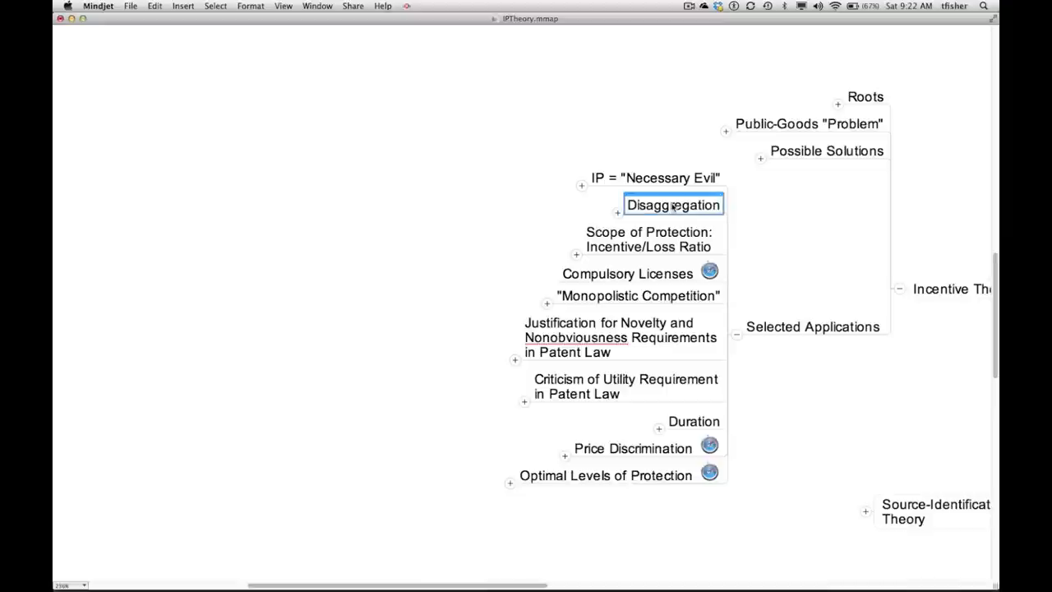
pyautogui.moveTo(501, 206)
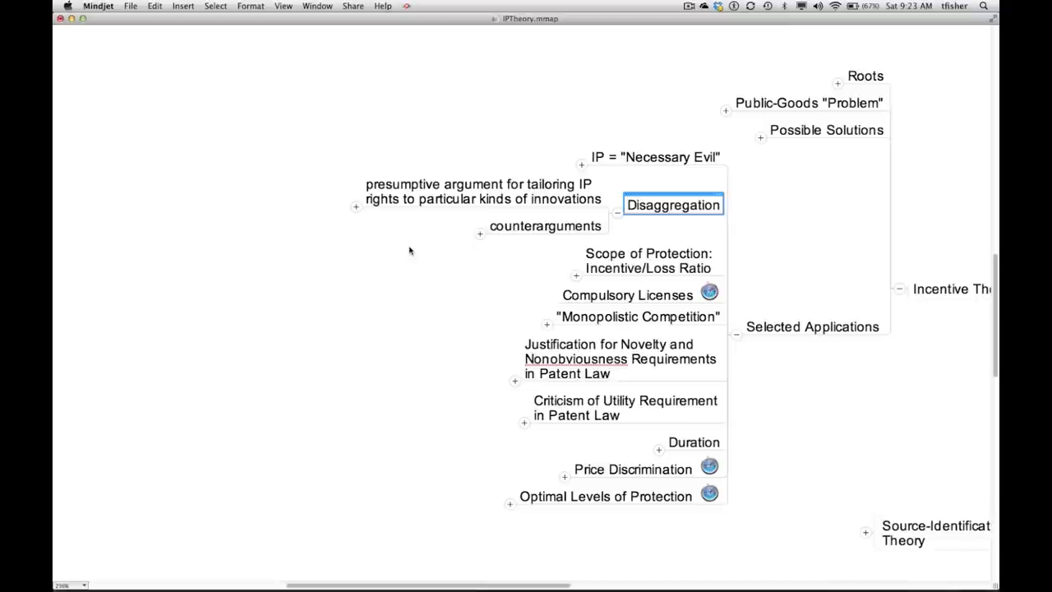
pyautogui.moveTo(426, 200)
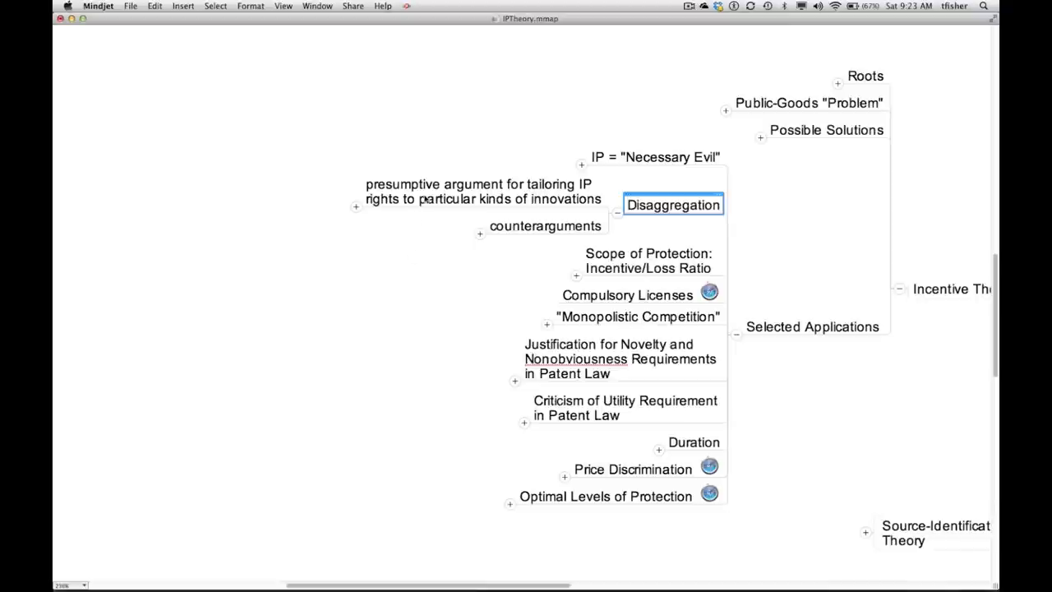
# Step: Select and expand the presumptive argument, revealing the uniform patent and copyright duration example
pyautogui.click(482, 190)
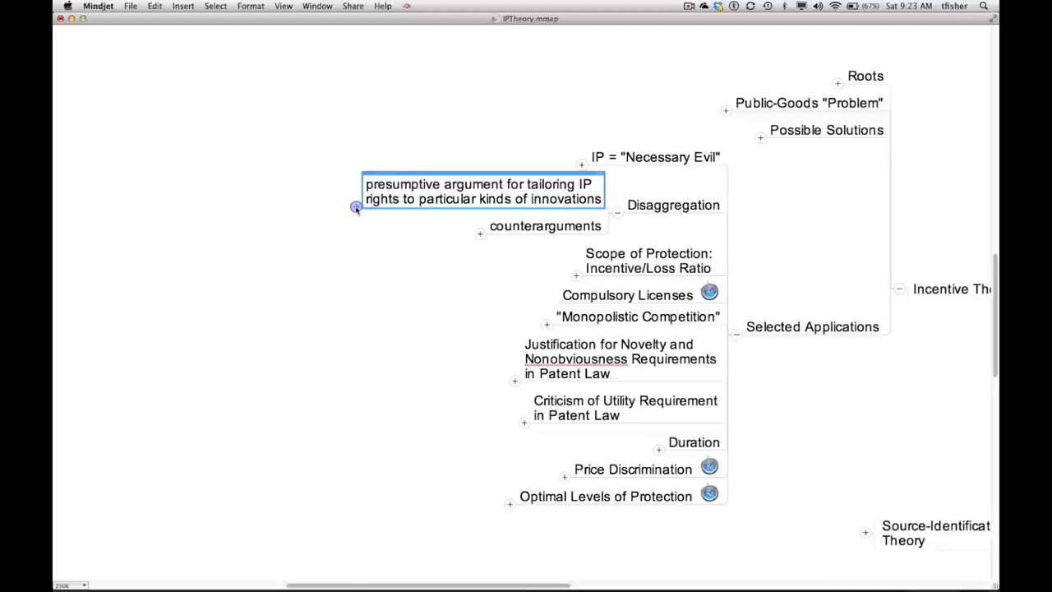
pyautogui.click(357, 207)
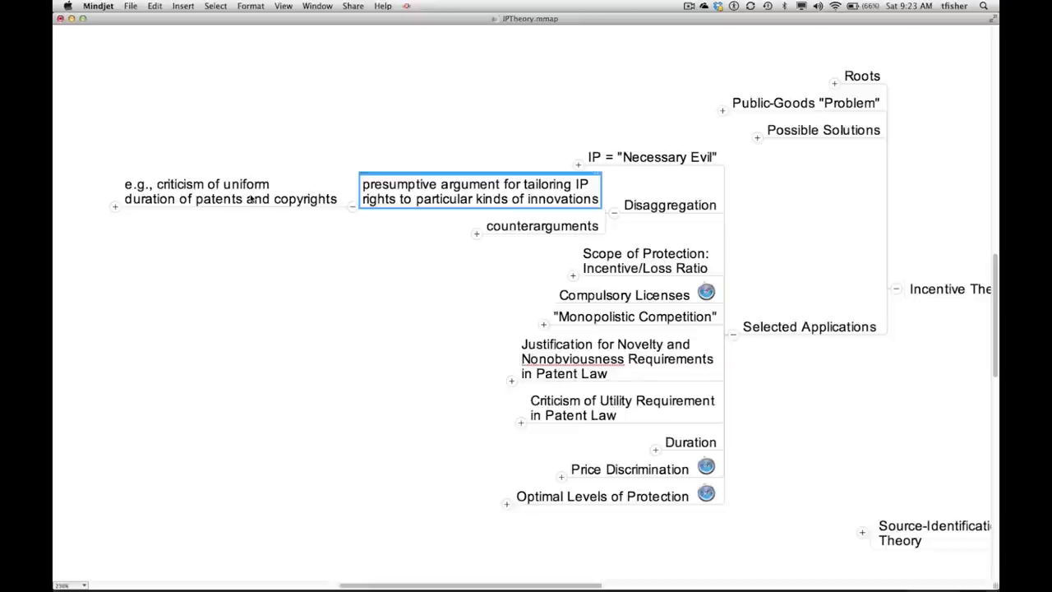
# Step: Collapse the presumptive argument and expand counterarguments to show costs and industry-capture hazard
pyautogui.click(230, 192)
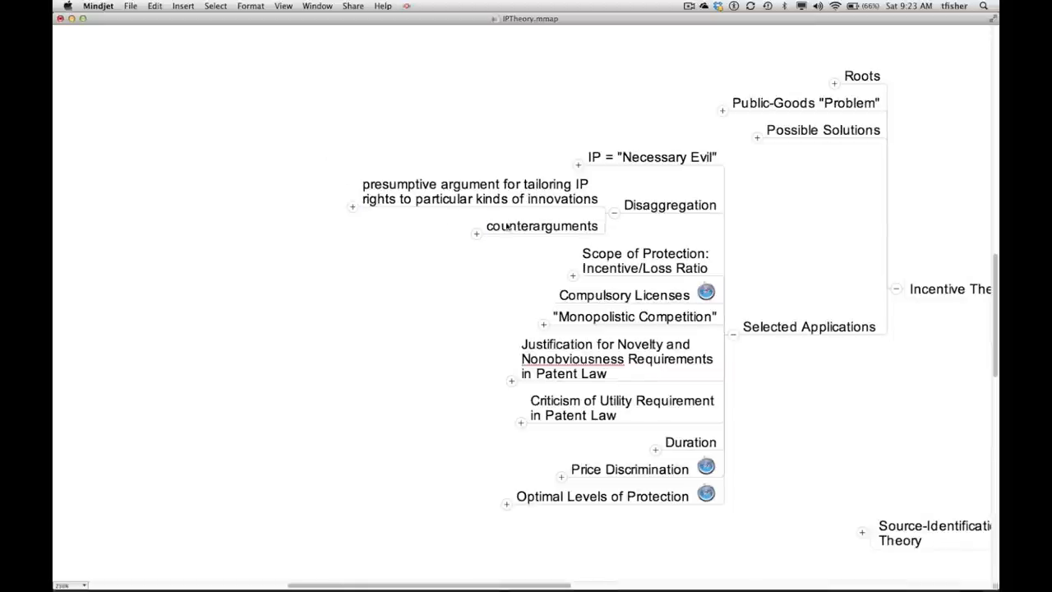
pyautogui.click(477, 233)
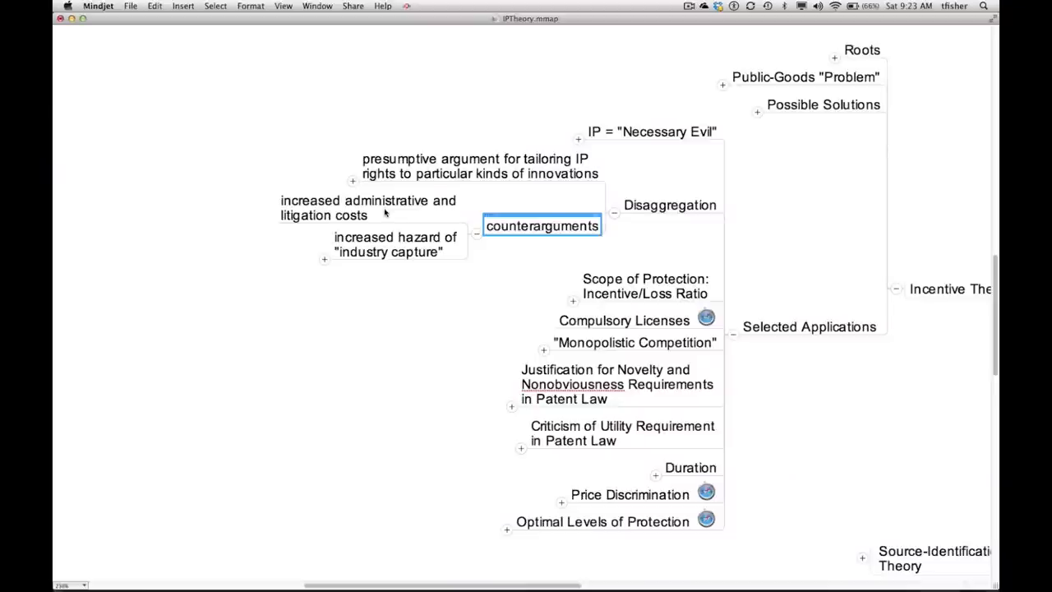
# Step: Select the litigation costs point and reveal the Lemley & Burk "Policy Levers" (2003) source
pyautogui.click(368, 208)
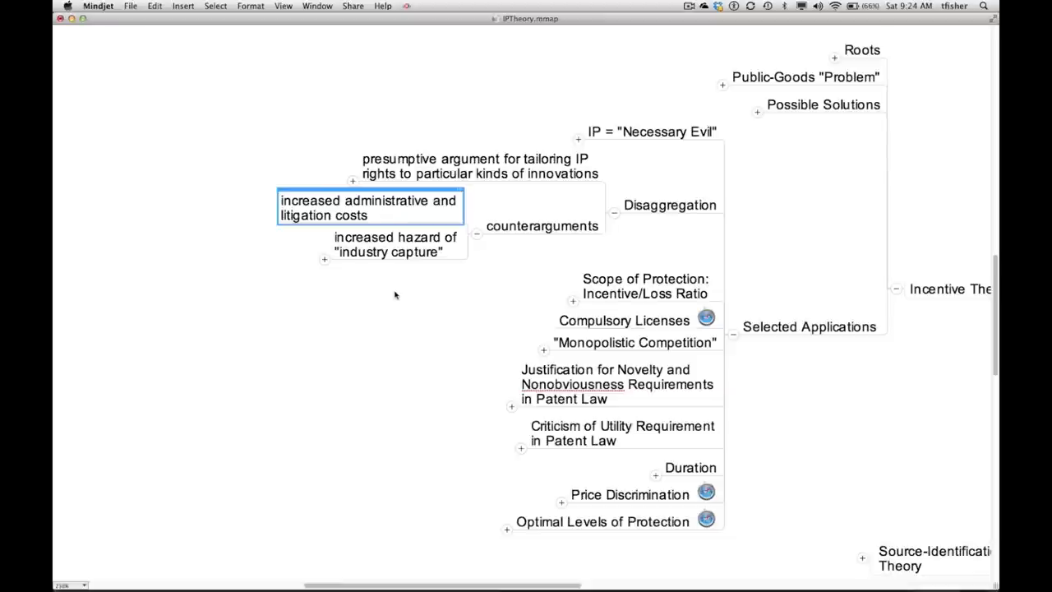
pyautogui.click(395, 245)
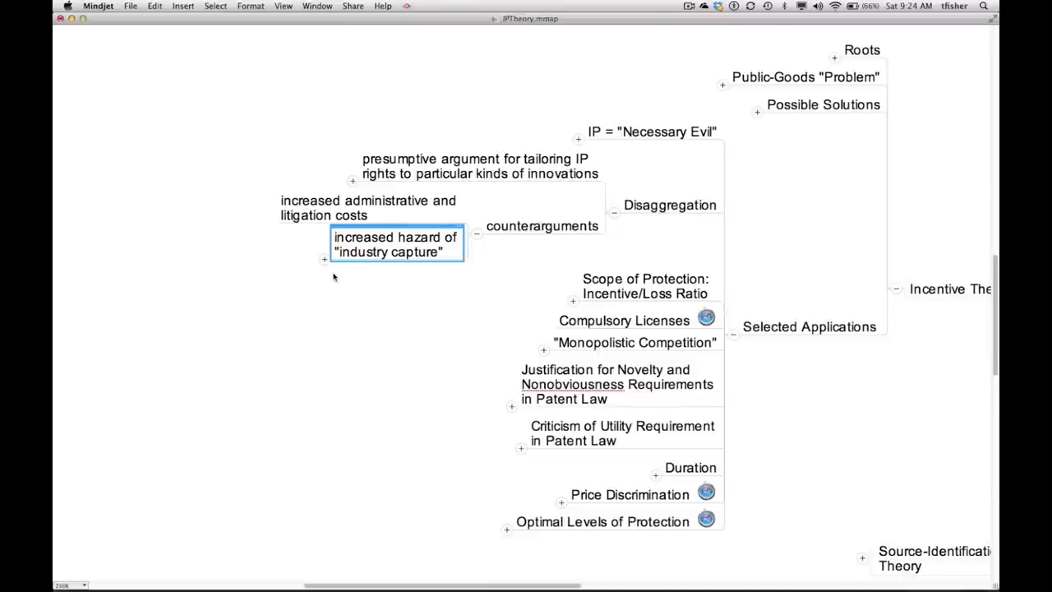
pyautogui.moveTo(330, 277)
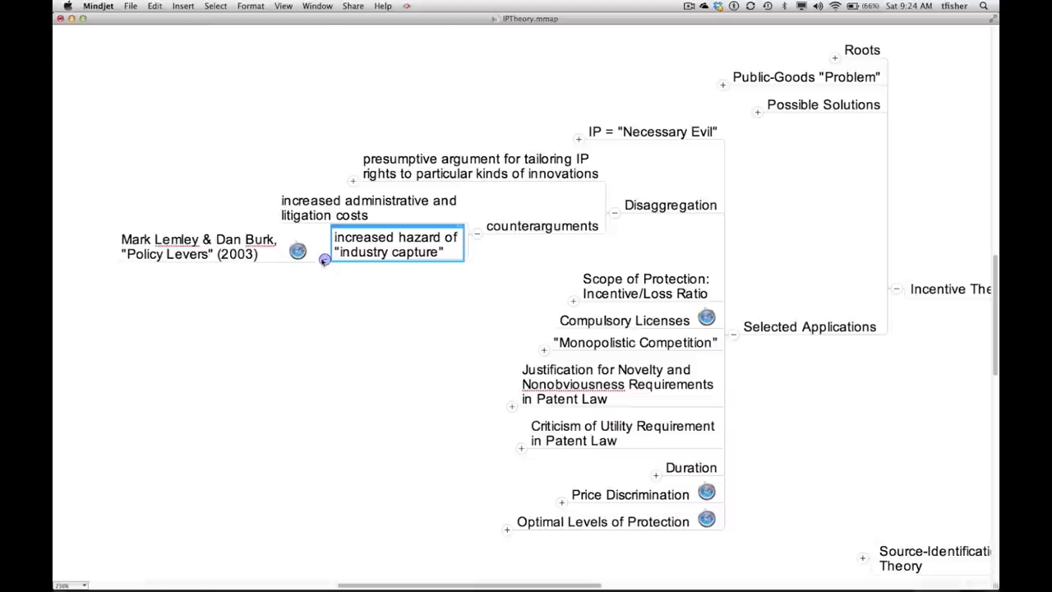
pyautogui.click(197, 246)
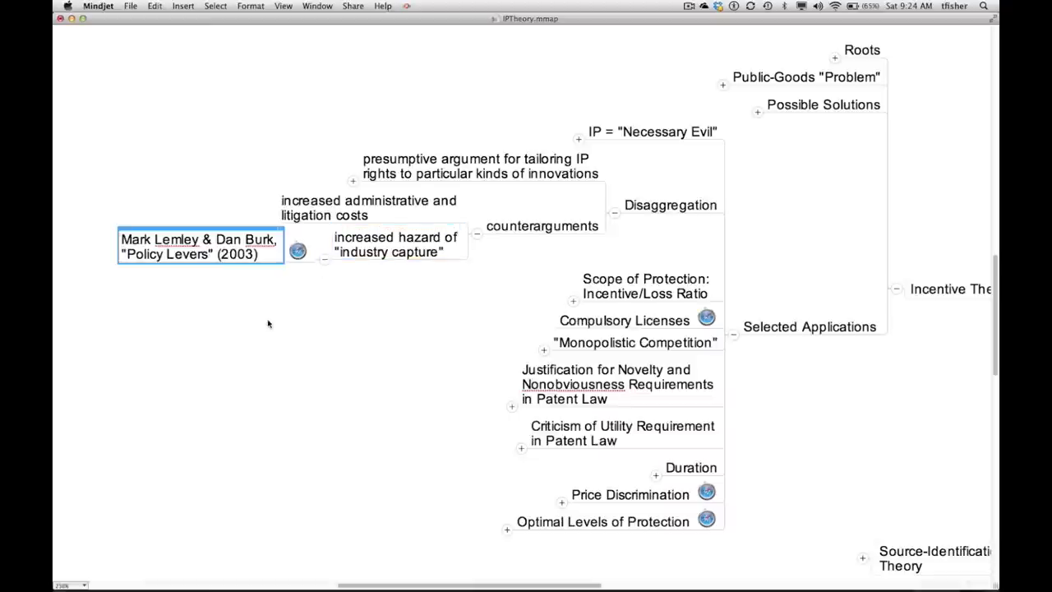
pyautogui.moveTo(296, 280)
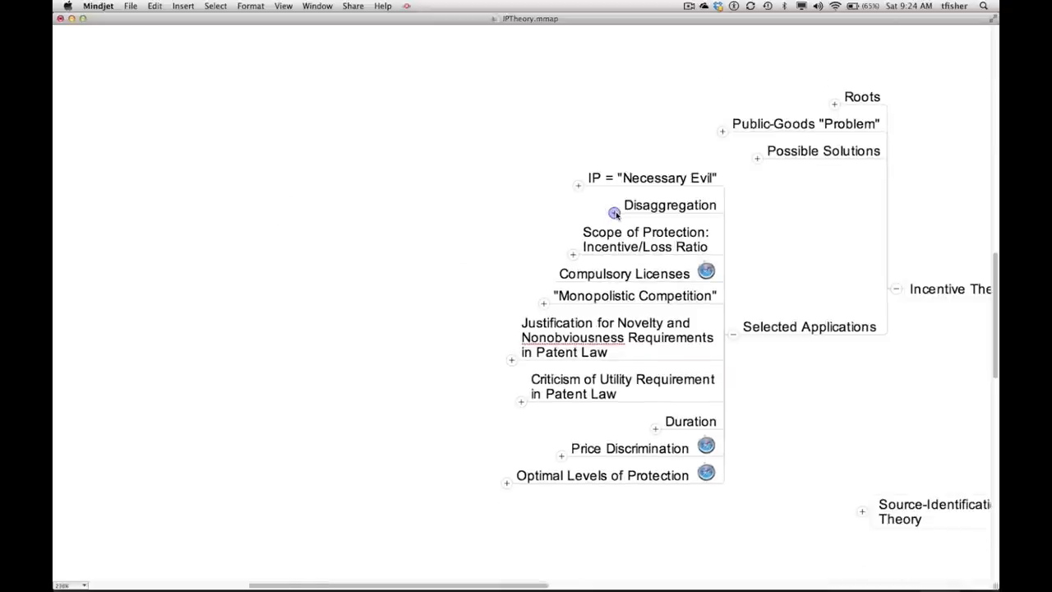
pyautogui.click(646, 239)
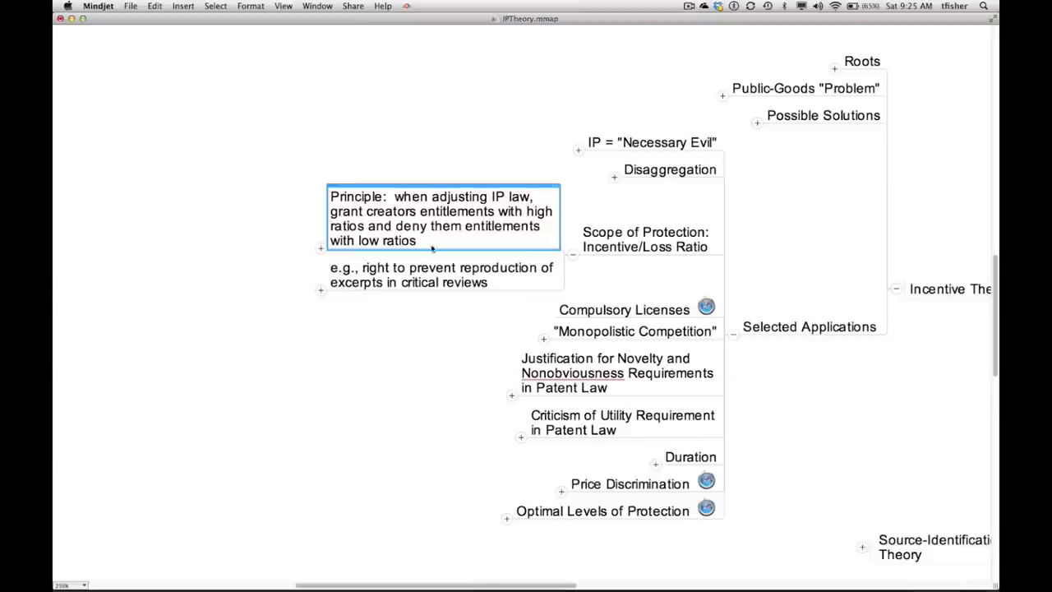
pyautogui.click(441, 274)
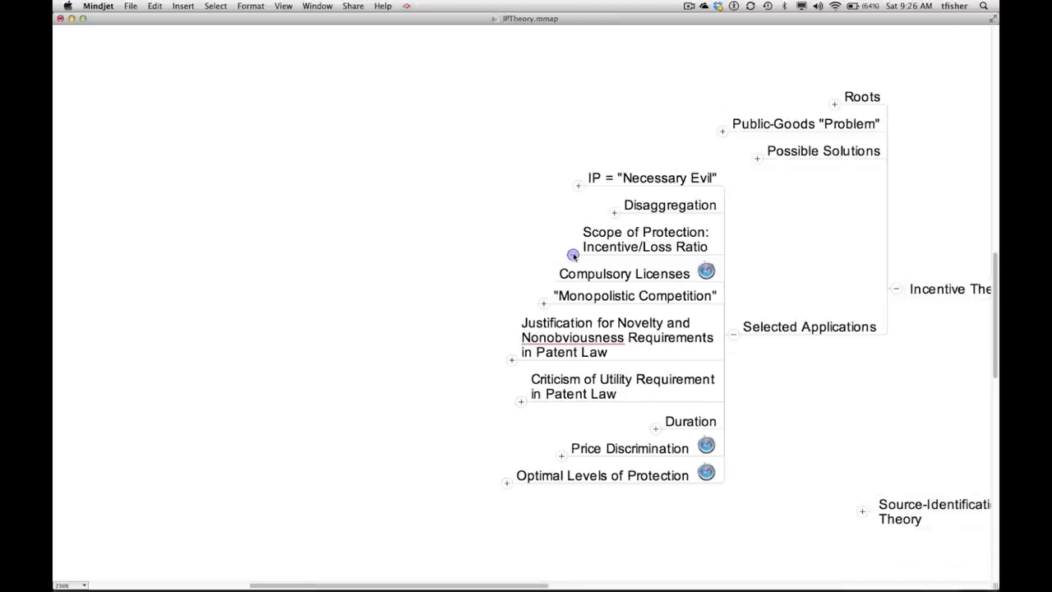
# Step: Select Scope of Protection, novelty and nonobviousness, Price Discrimination and Optimal Levels of Protection
pyautogui.click(646, 240)
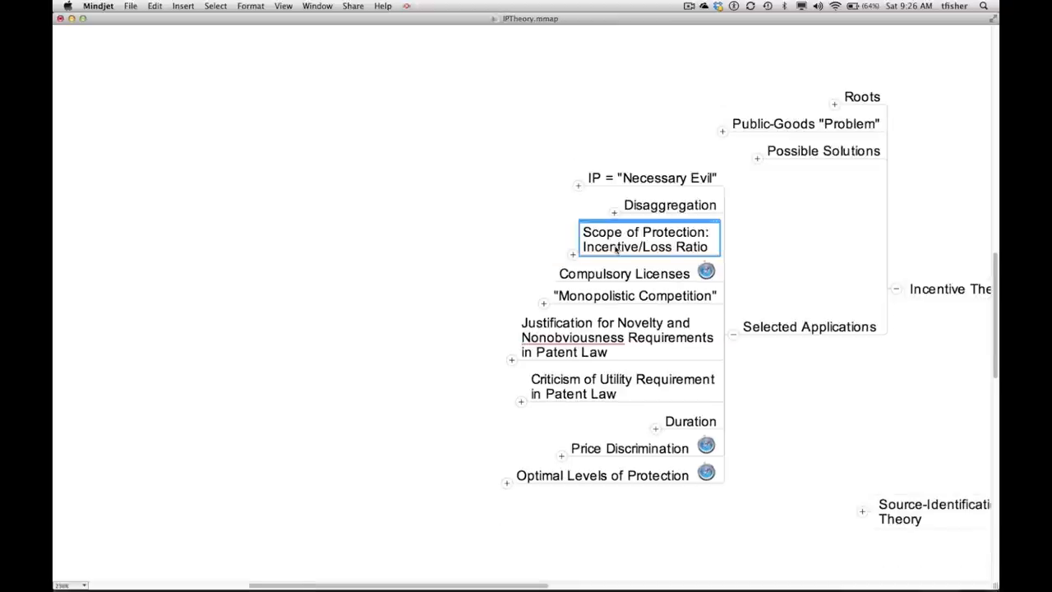
pyautogui.click(617, 337)
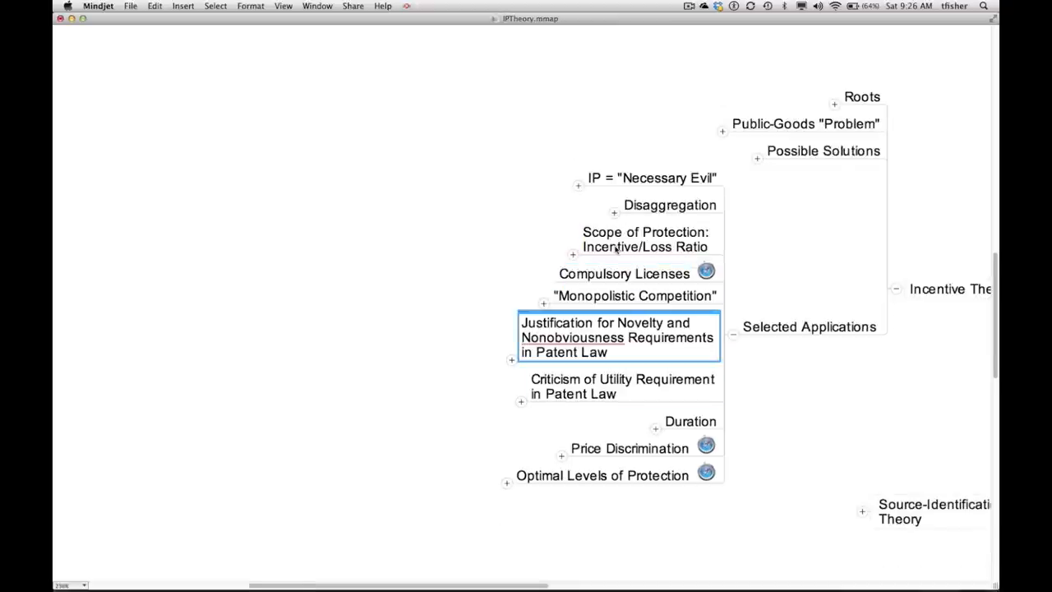
pyautogui.click(629, 448)
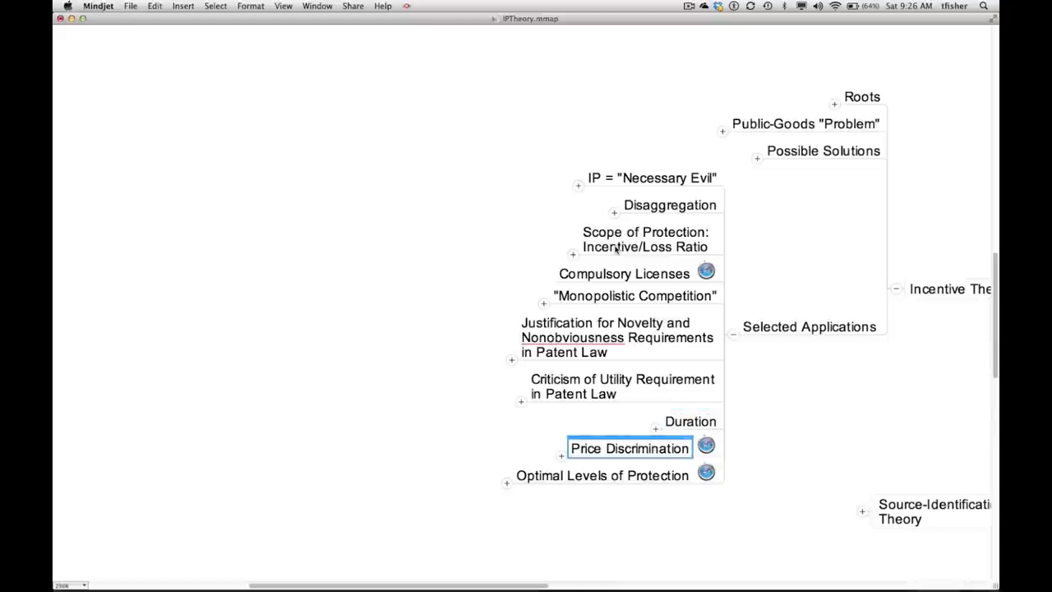
pyautogui.click(602, 475)
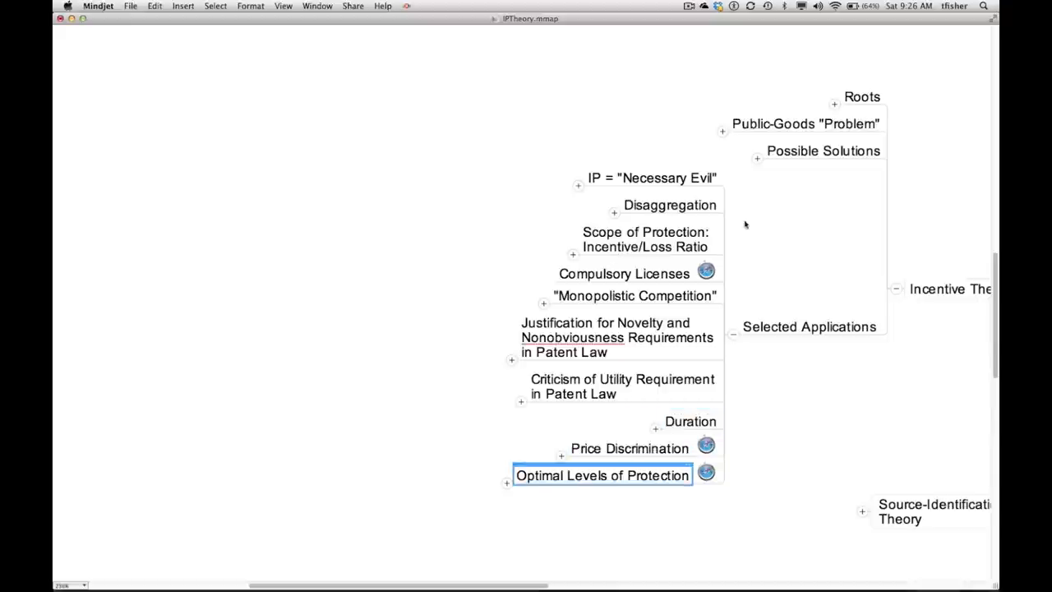
pyautogui.moveTo(804, 231)
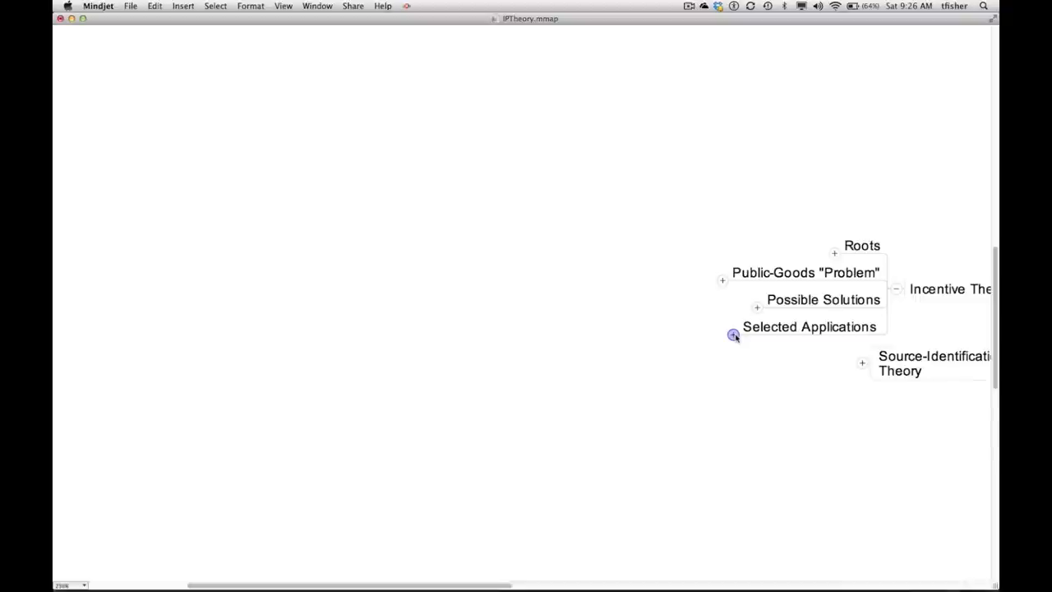
# Step: Collapse Selected Applications, then select and expand Solution #5 to show its four subtopics
pyautogui.click(757, 307)
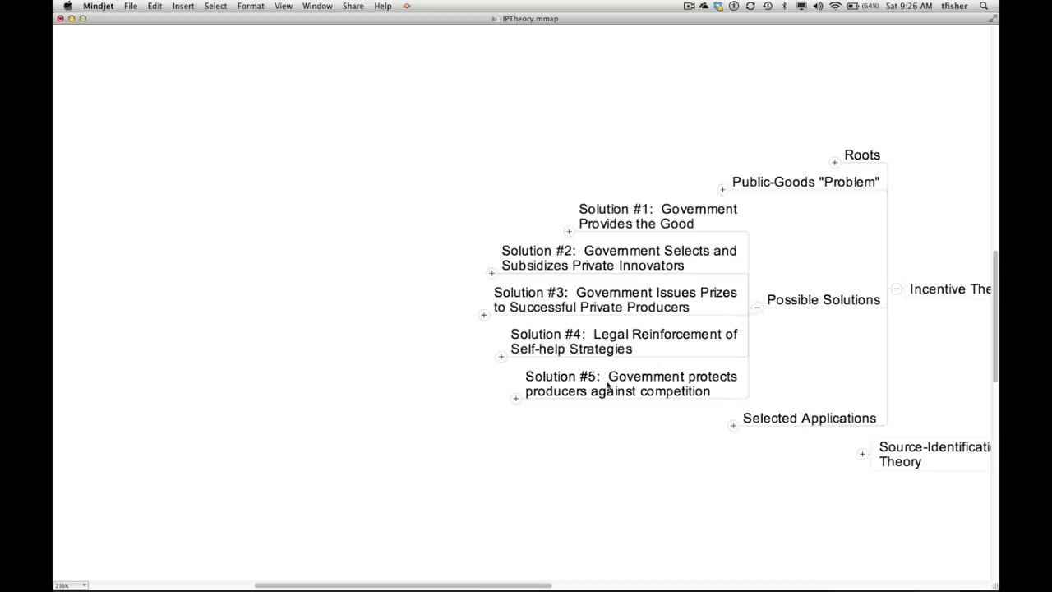
pyautogui.click(631, 383)
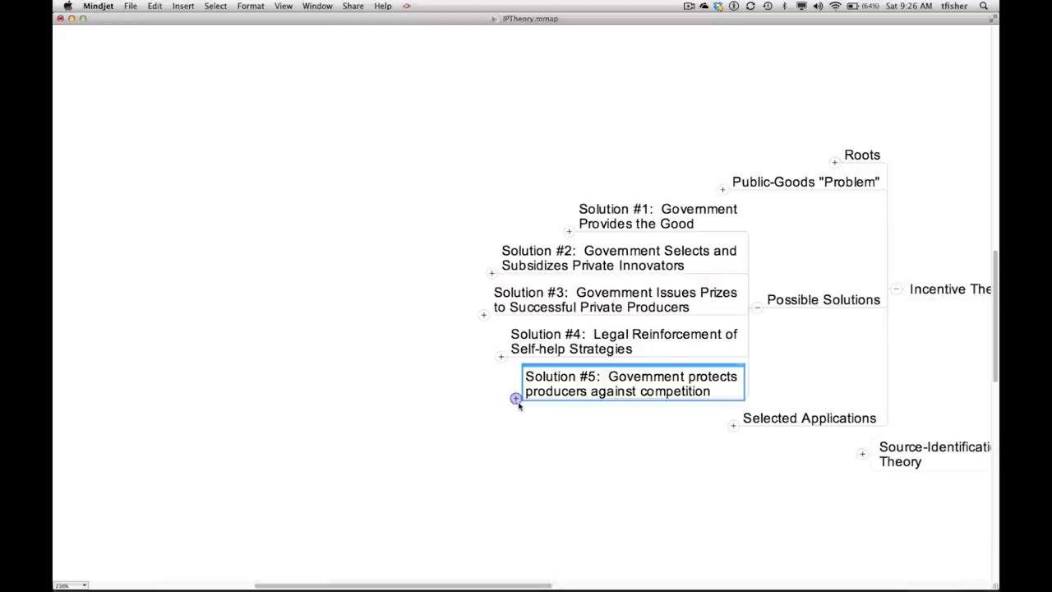
pyautogui.click(516, 399)
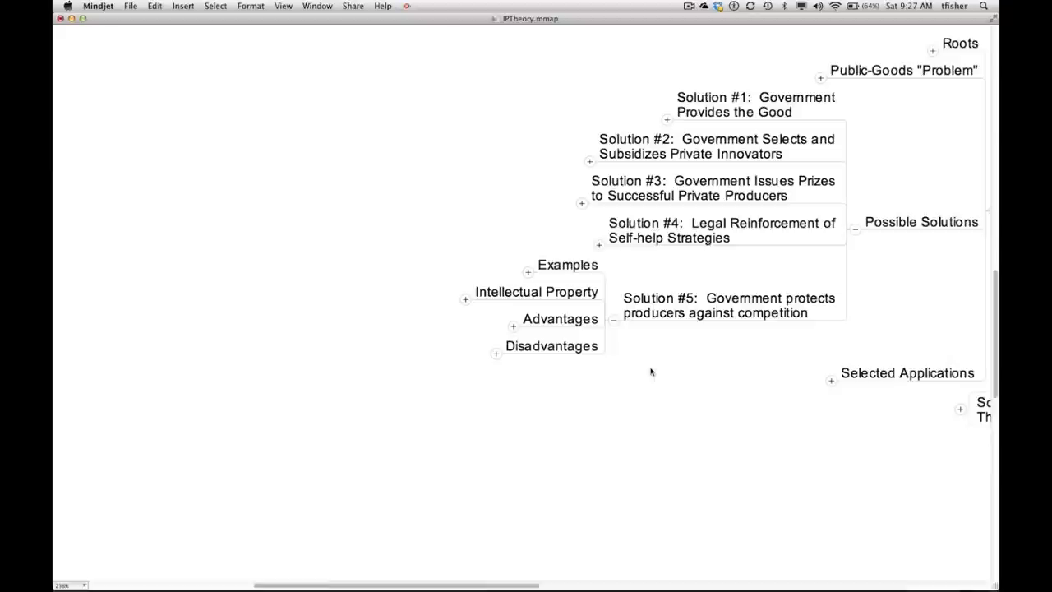
pyautogui.moveTo(573, 330)
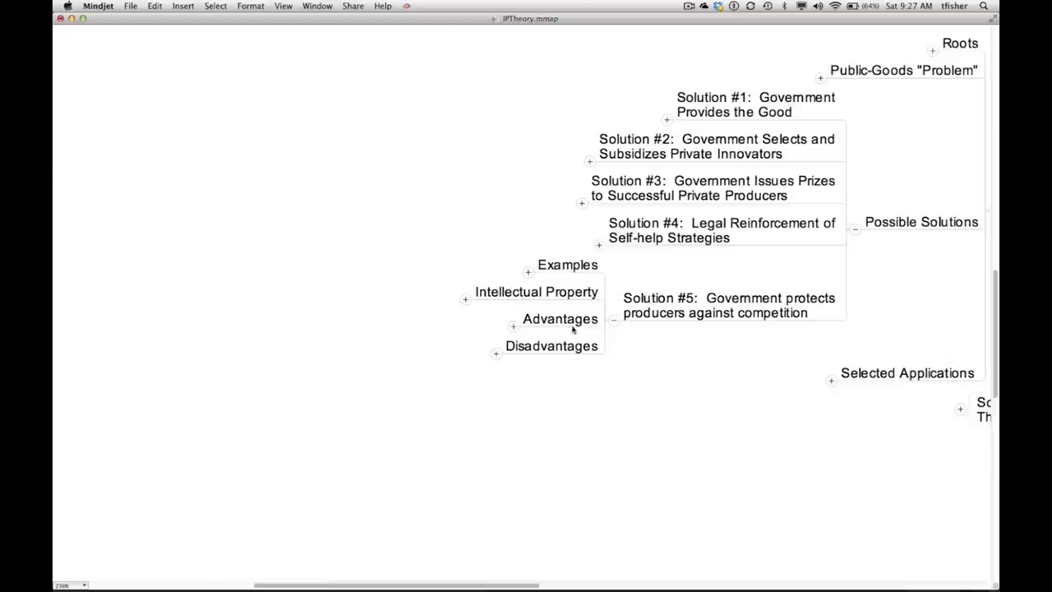
# Step: Expand Advantages to list four advantages and show the market-driven research caveat
pyautogui.click(560, 318)
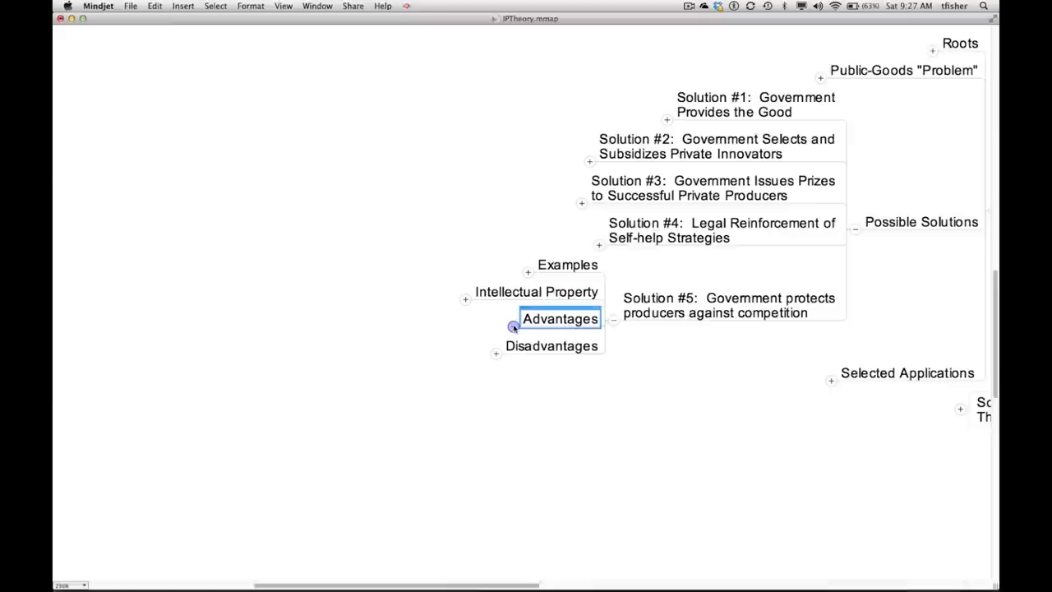
pyautogui.click(514, 327)
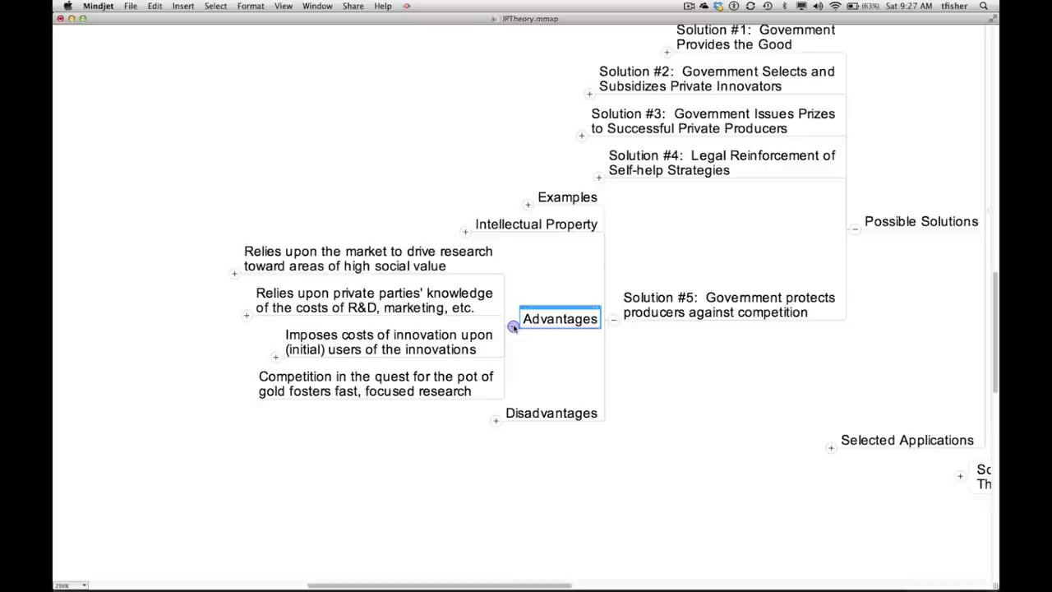
pyautogui.click(368, 258)
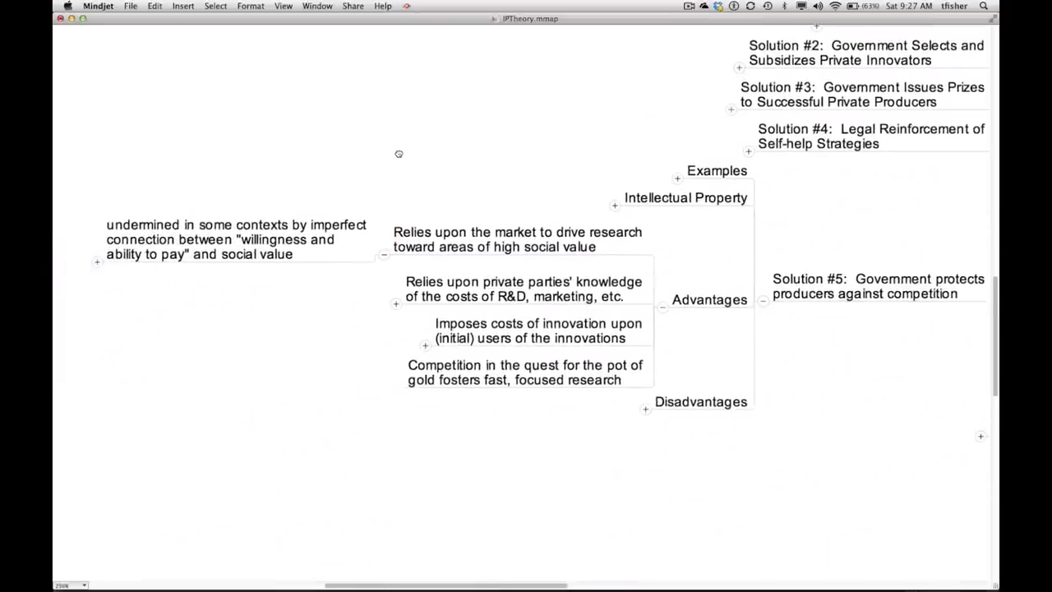
pyautogui.moveTo(399, 157)
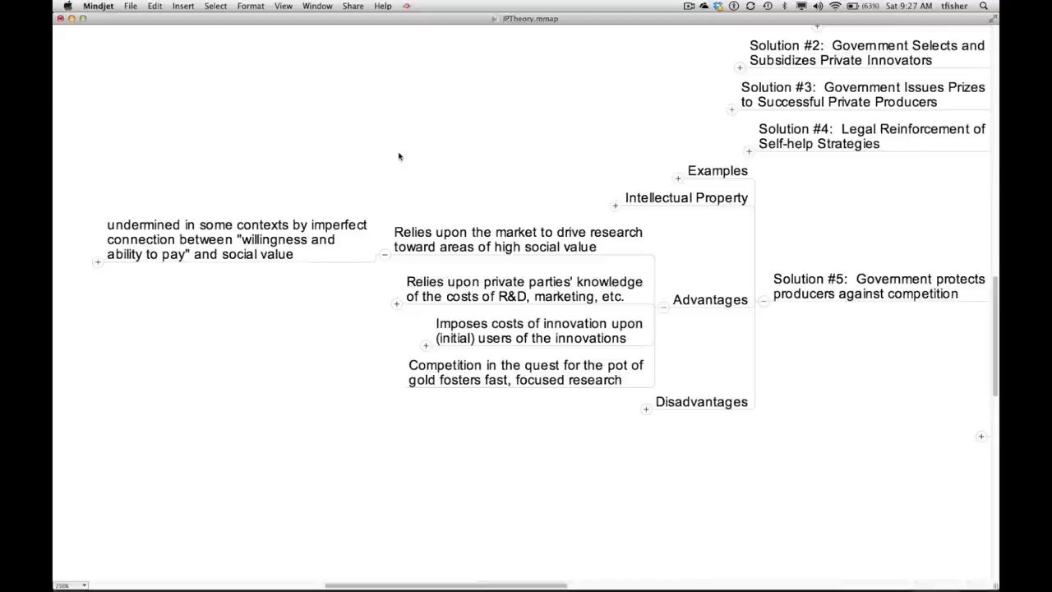
pyautogui.moveTo(282, 200)
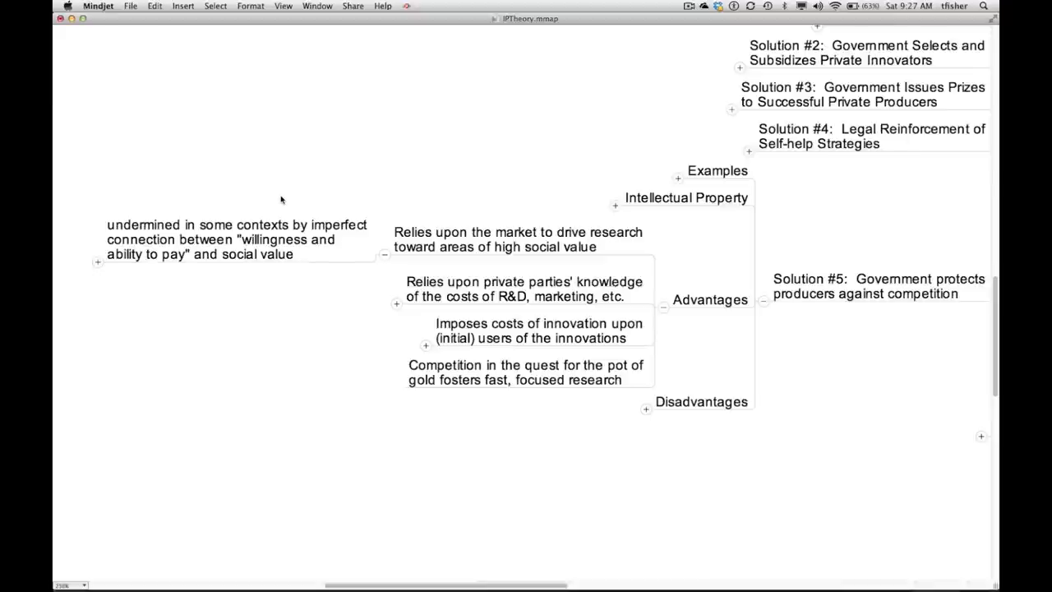
pyautogui.moveTo(242, 250)
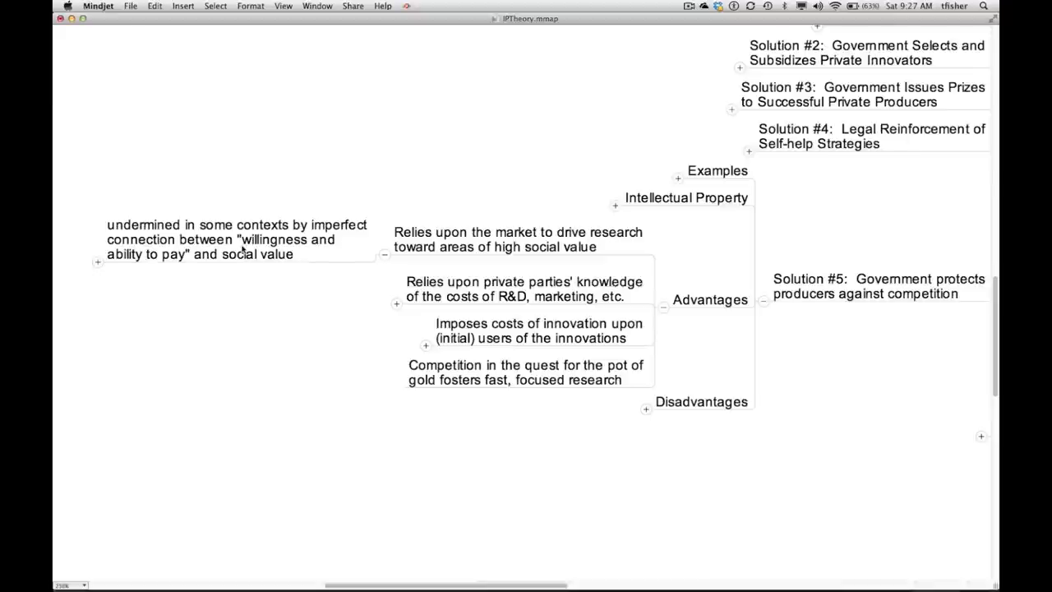
# Step: Reveal the private-knowledge advantage's sub-notes, fold the cross-subsidies note, and select fast, focused research
pyautogui.click(236, 240)
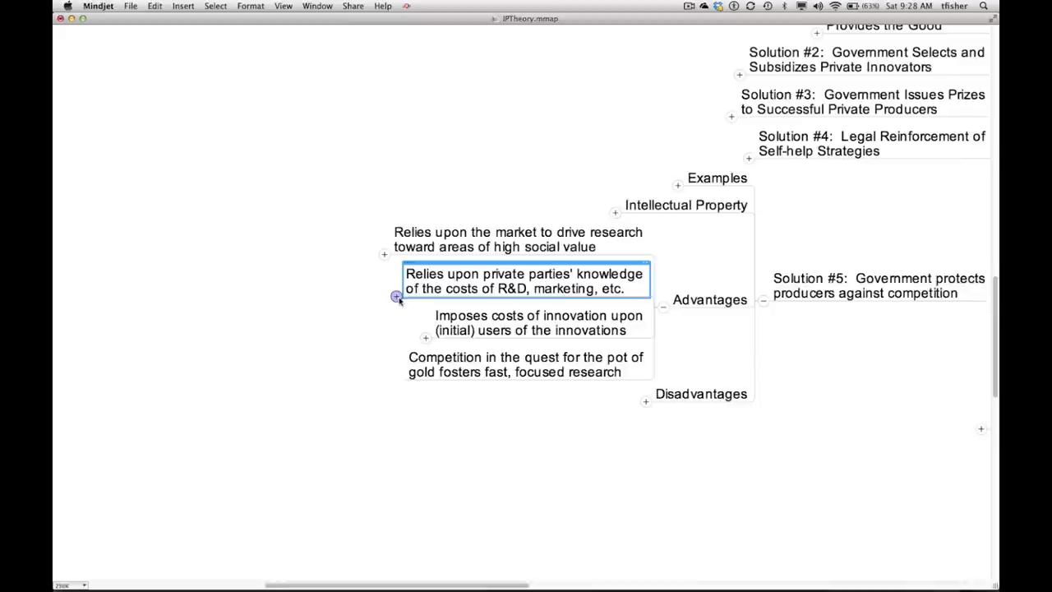
pyautogui.click(397, 297)
pyautogui.write('avoids the distortions associated with cross subsidies')
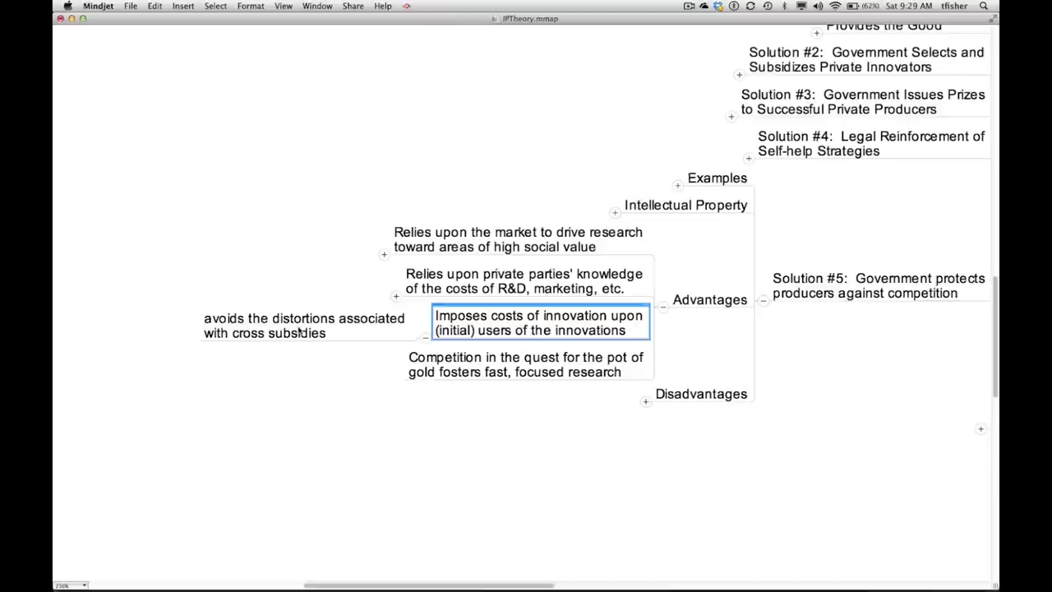
pyautogui.click(304, 326)
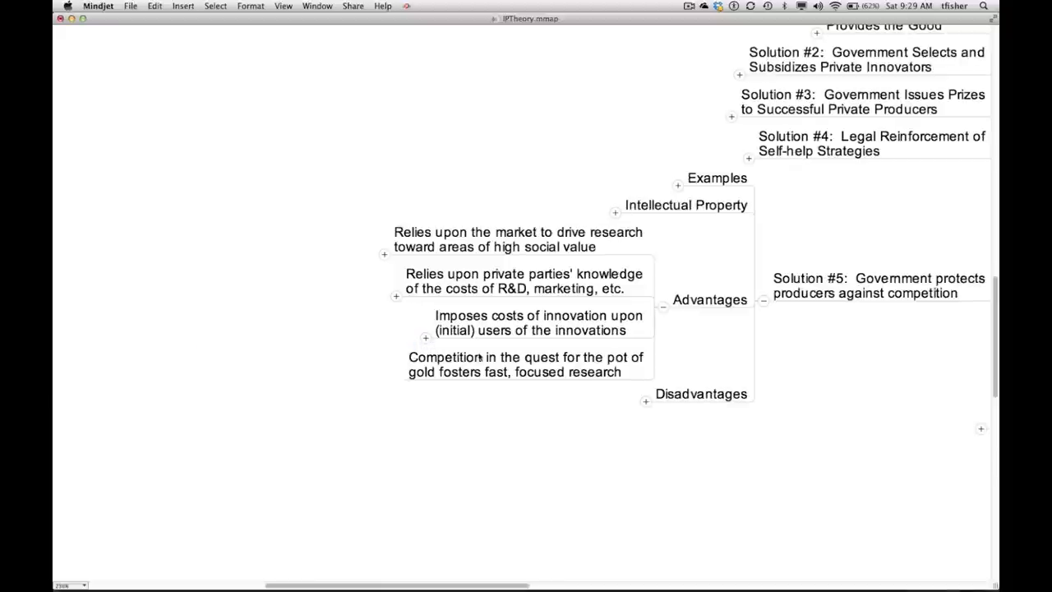
pyautogui.click(525, 364)
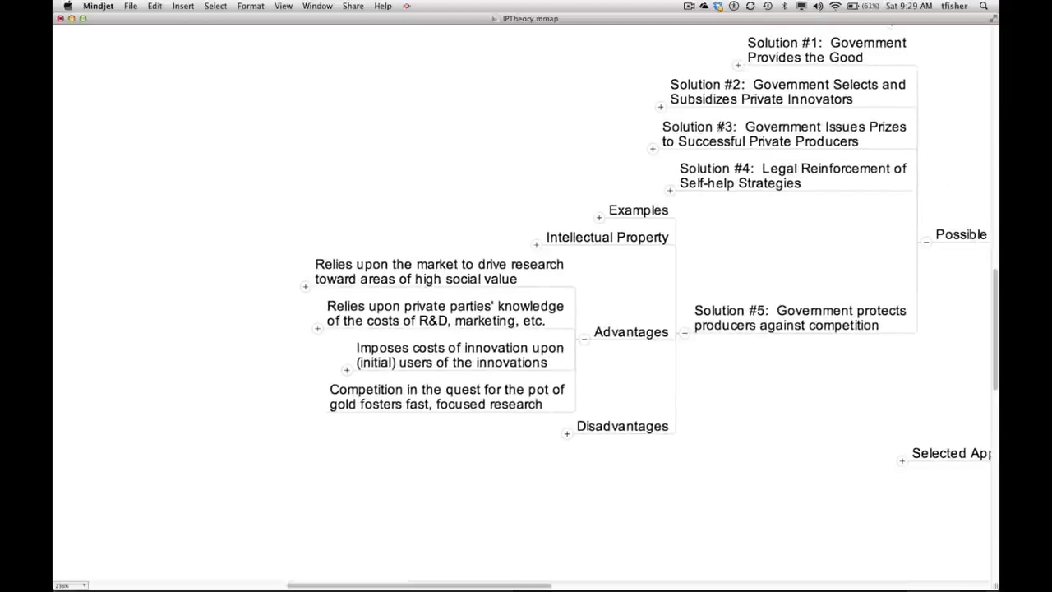
# Step: Select Solution #2, collapse Solution #5's Advantages branch, then select Disadvantages
pyautogui.click(760, 92)
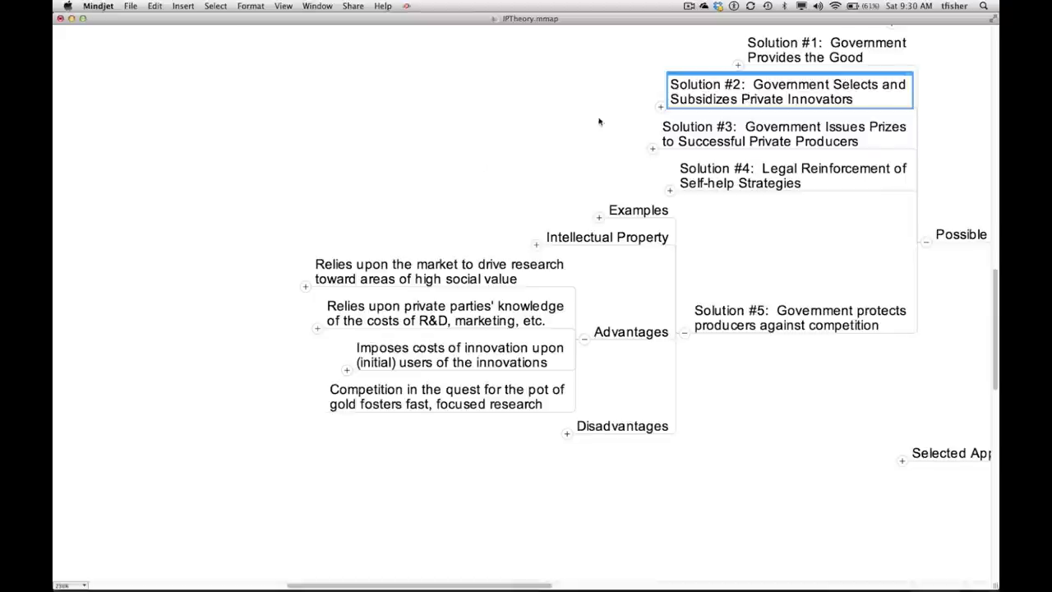
pyautogui.moveTo(615, 335)
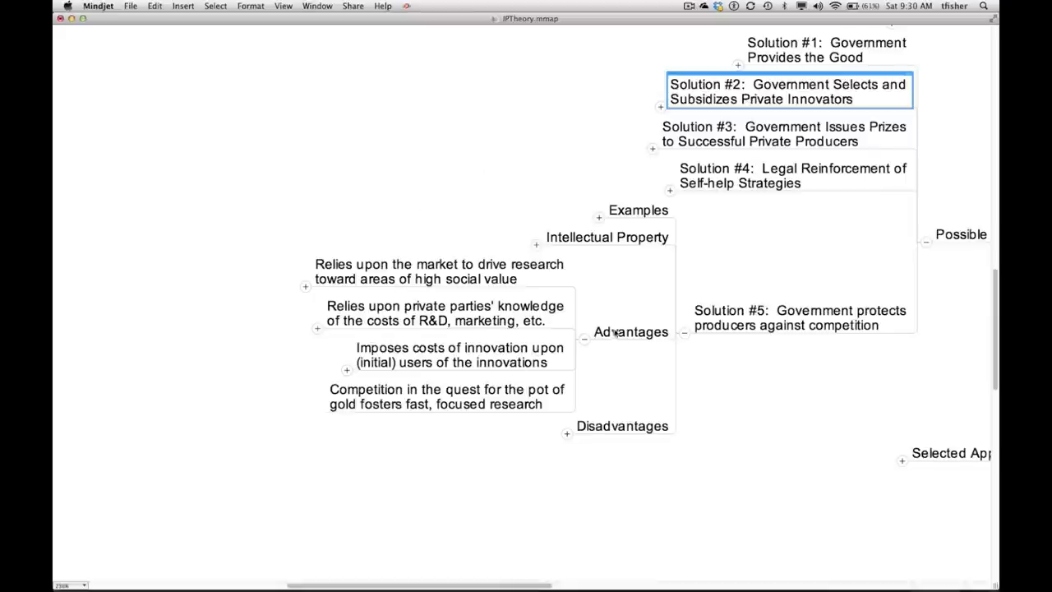
pyautogui.click(631, 331)
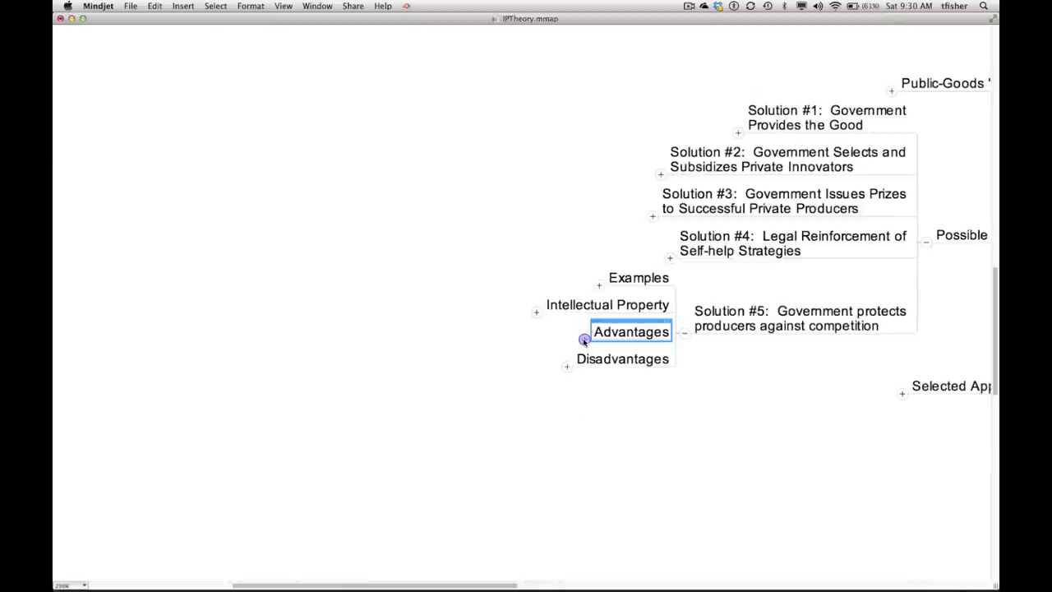
pyautogui.click(622, 358)
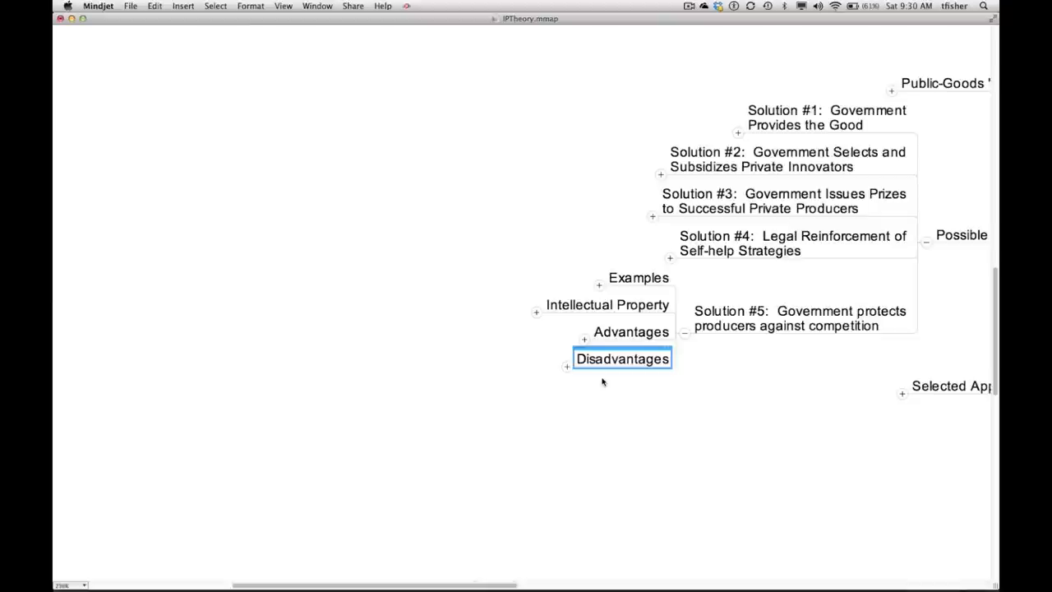
# Step: Expand Disadvantages and select the Deadweight Loss and Administrative and Litigation Costs points
pyautogui.click(568, 366)
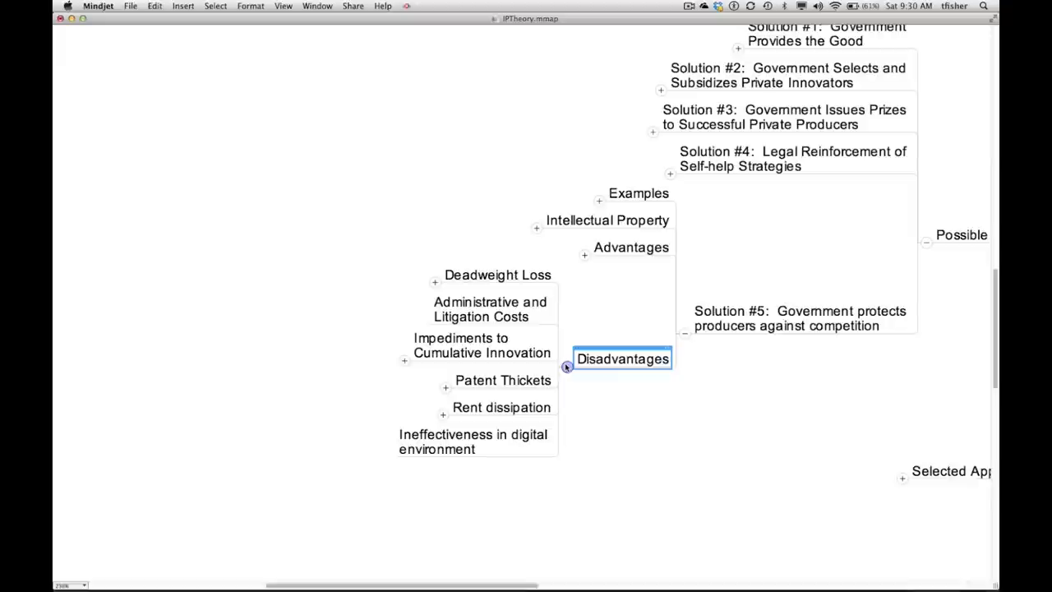
pyautogui.click(497, 275)
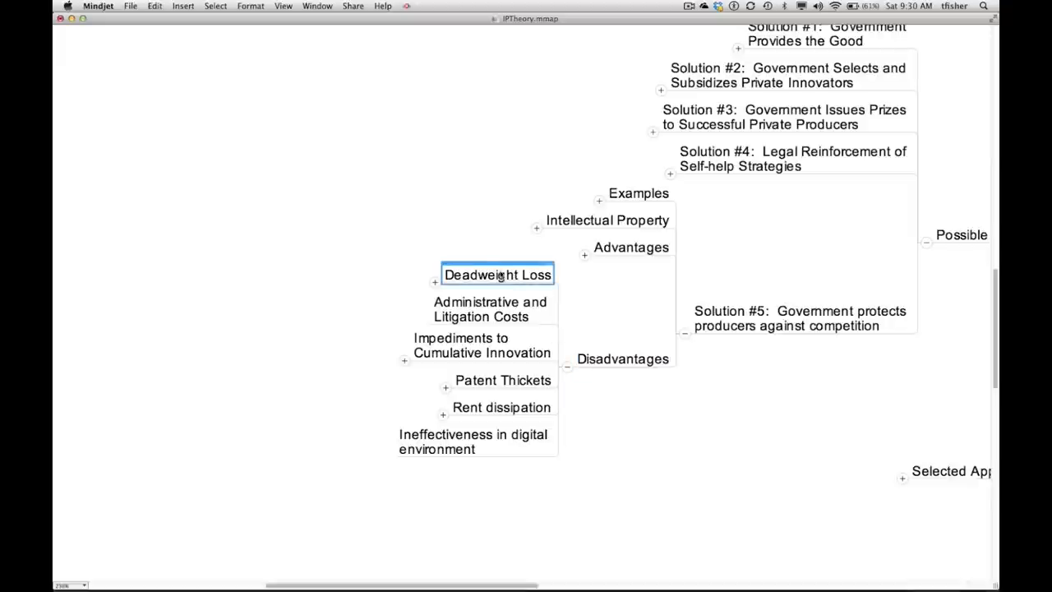
pyautogui.moveTo(425, 208)
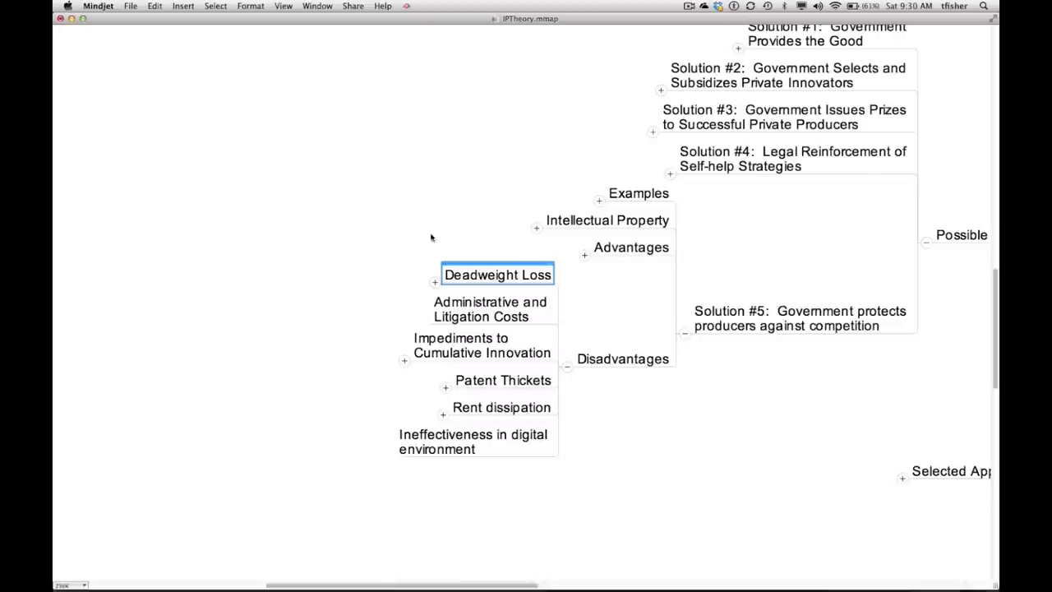
pyautogui.click(435, 282)
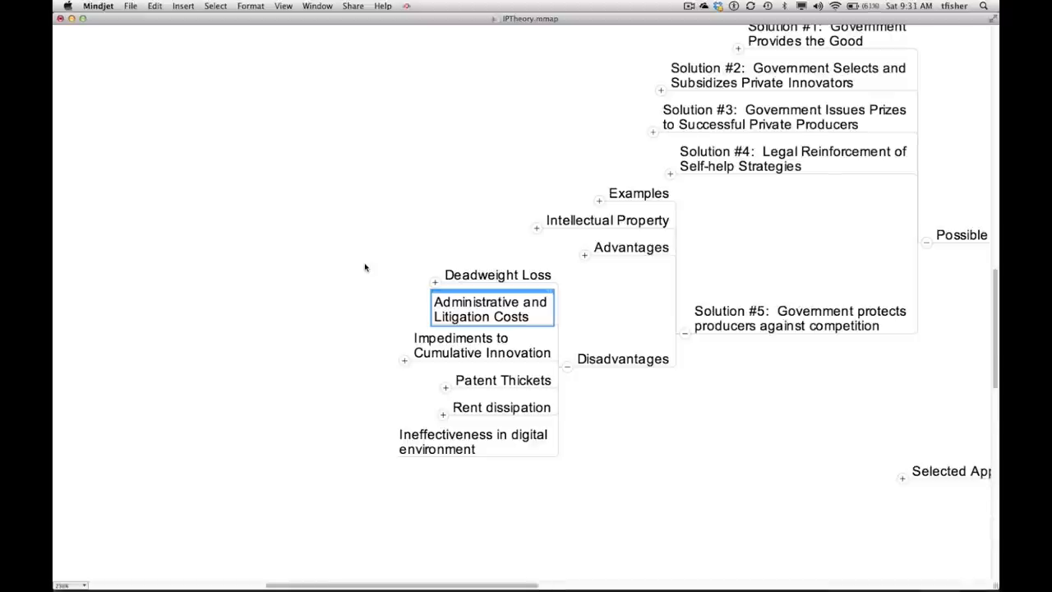
pyautogui.moveTo(457, 337)
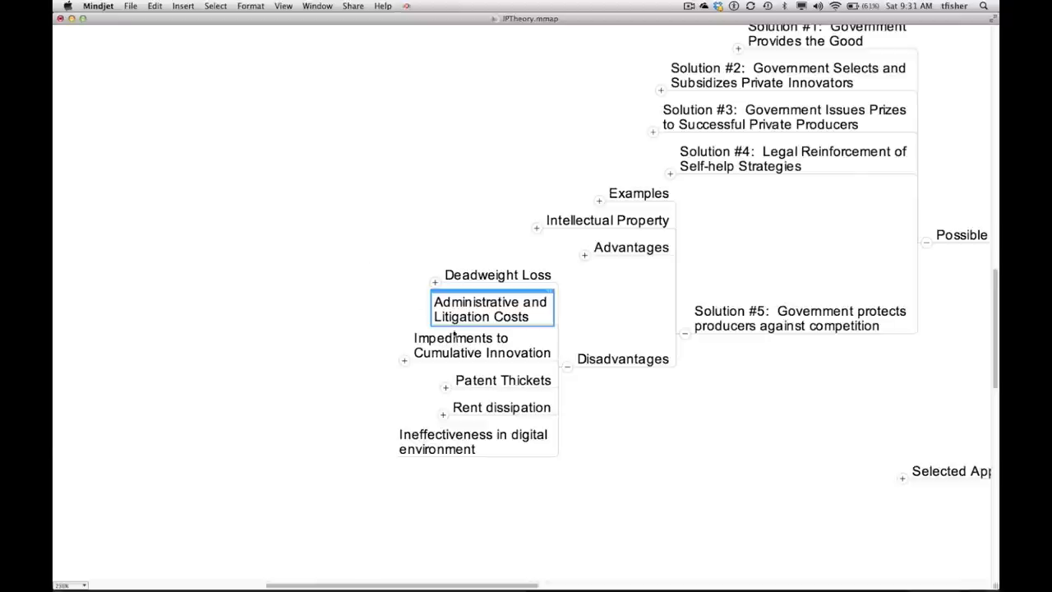
pyautogui.click(482, 345)
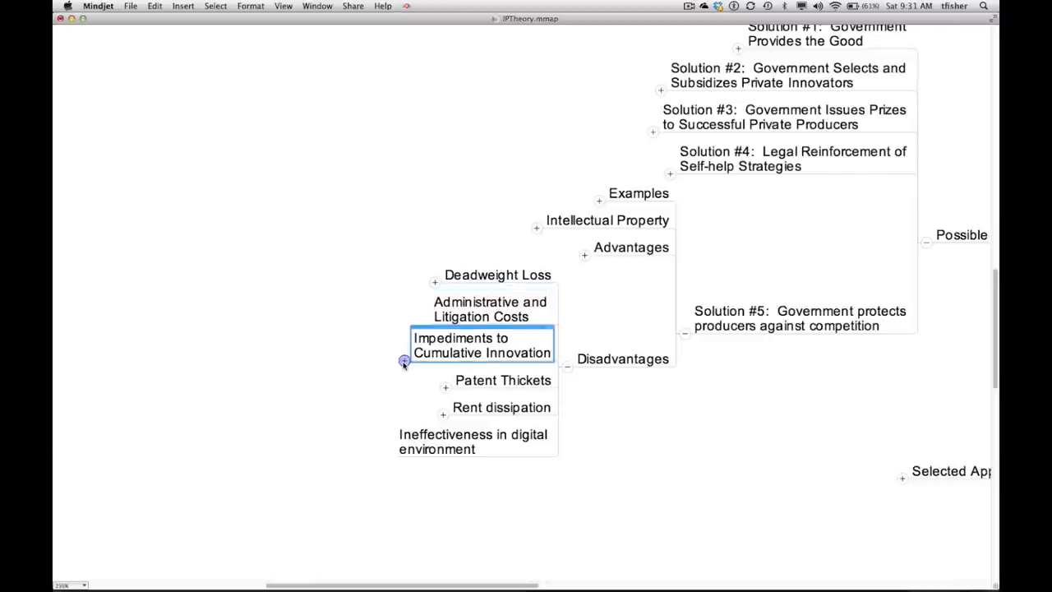
pyautogui.click(403, 361)
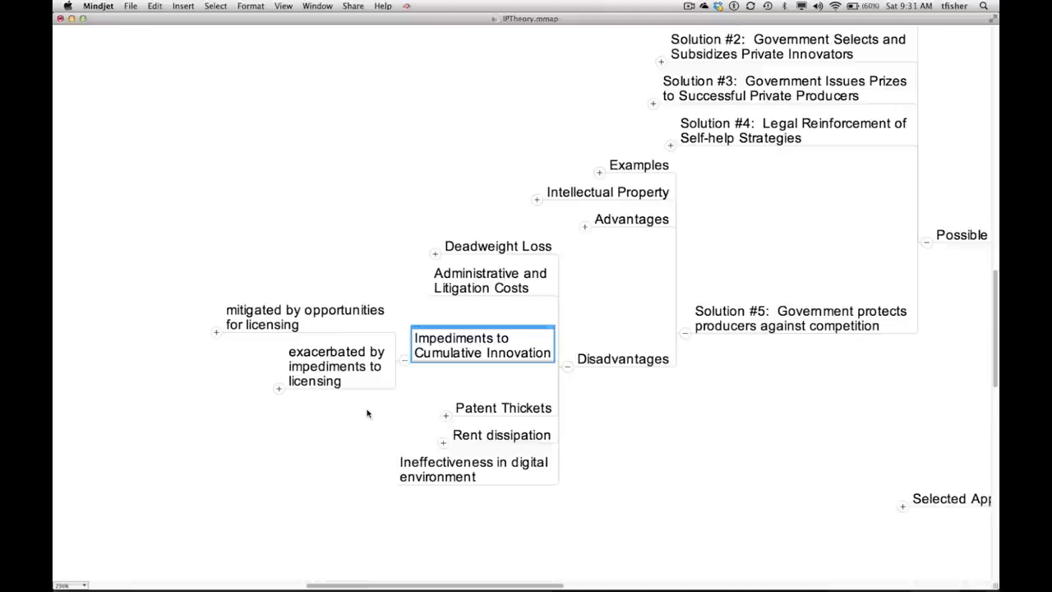
pyautogui.click(304, 316)
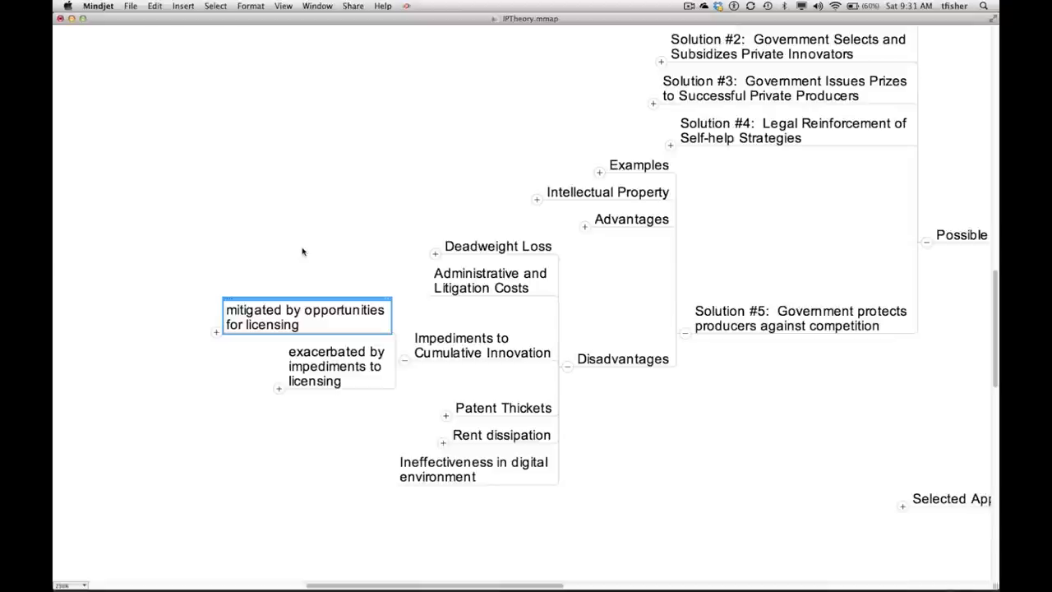
pyautogui.moveTo(323, 356)
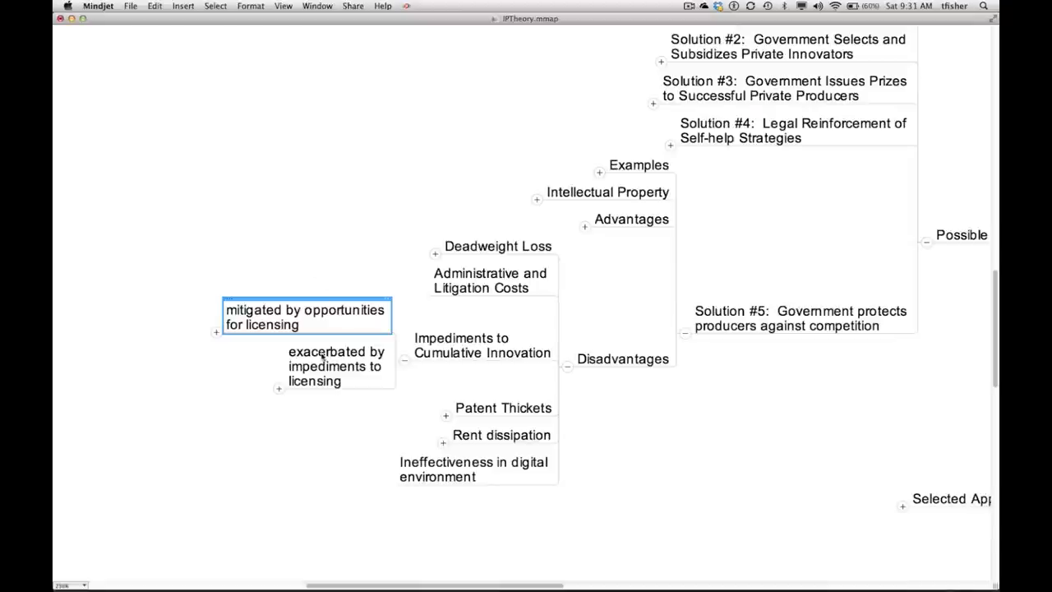
pyautogui.click(337, 366)
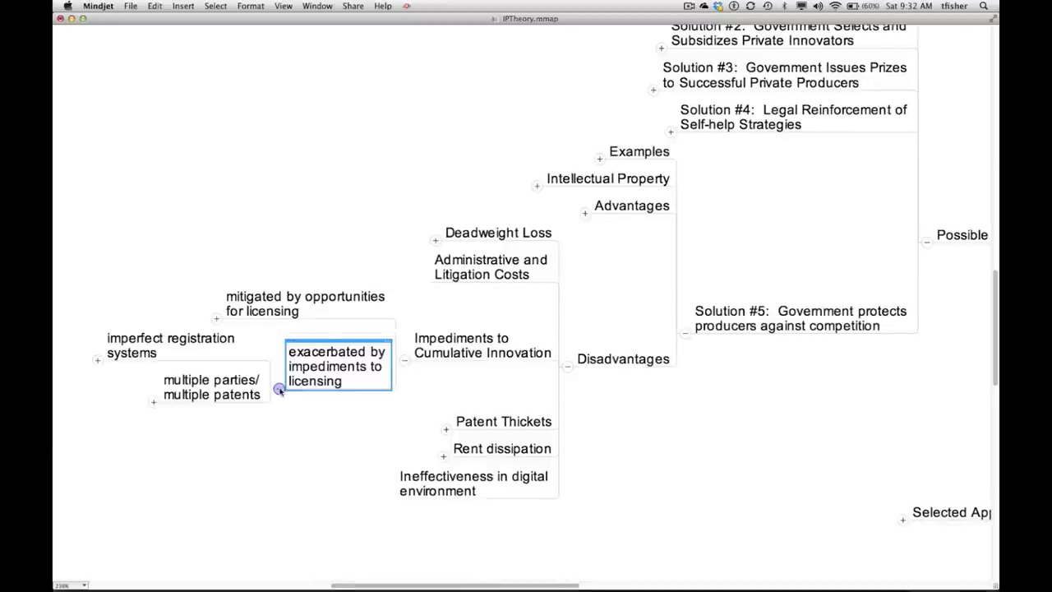
pyautogui.click(170, 346)
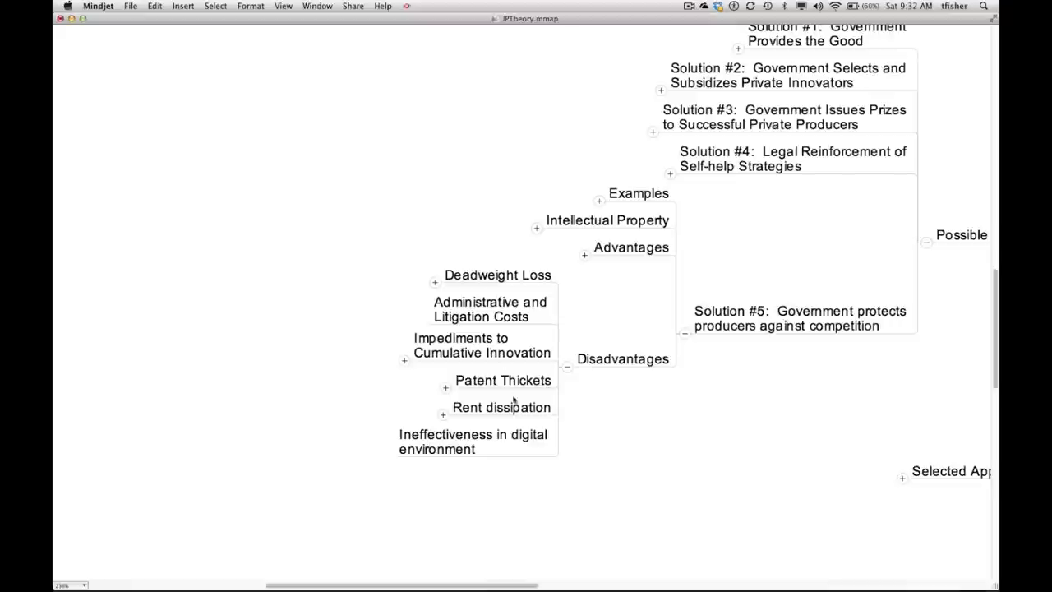
pyautogui.click(502, 407)
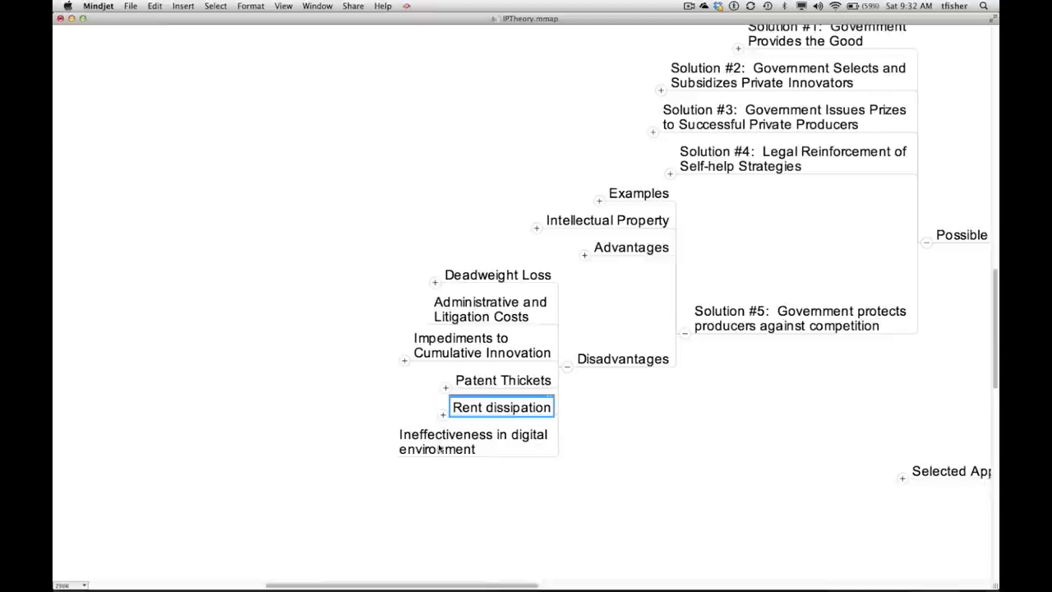
pyautogui.click(473, 441)
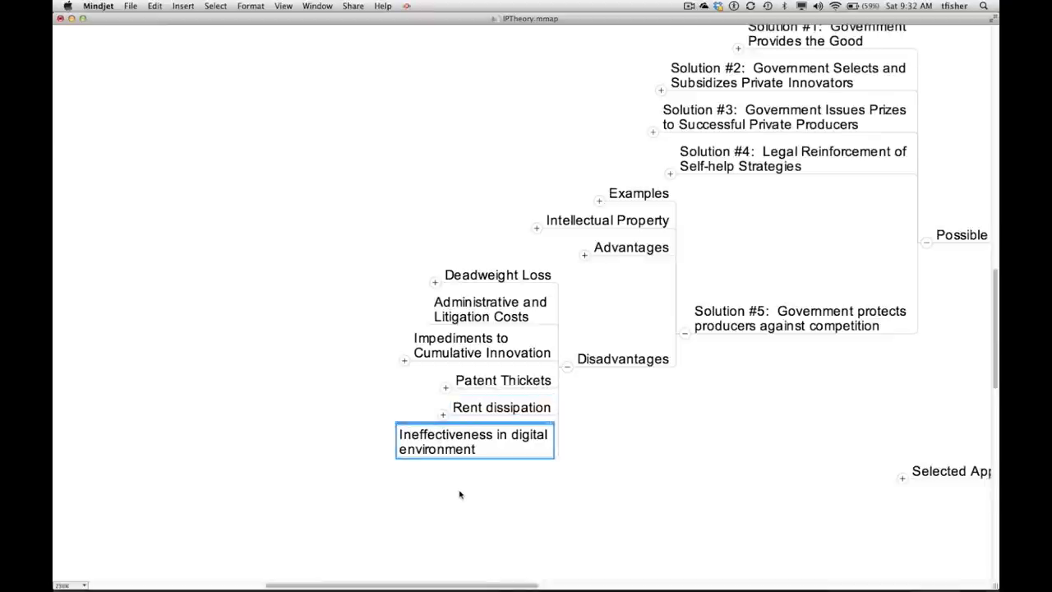